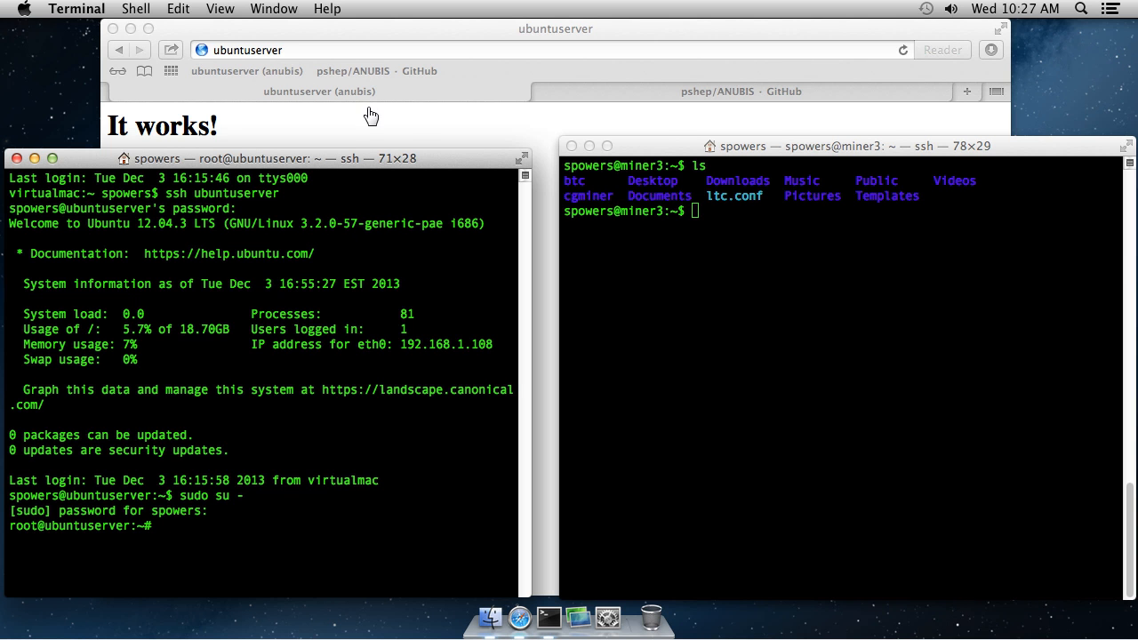
pyautogui.moveTo(434, 163)
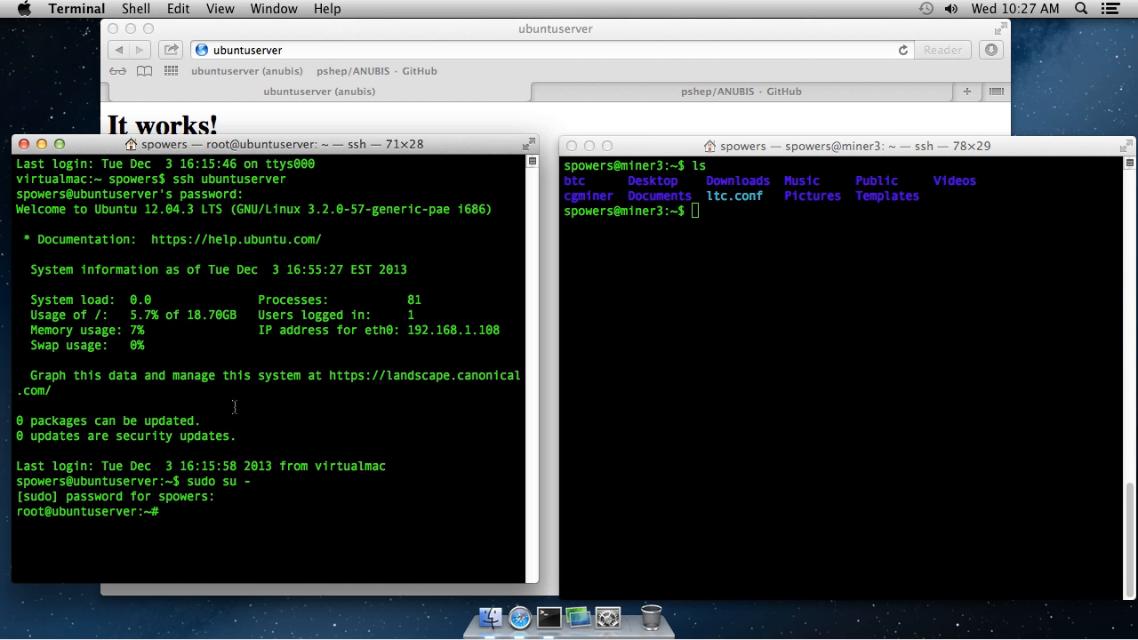
pyautogui.moveTo(260, 512)
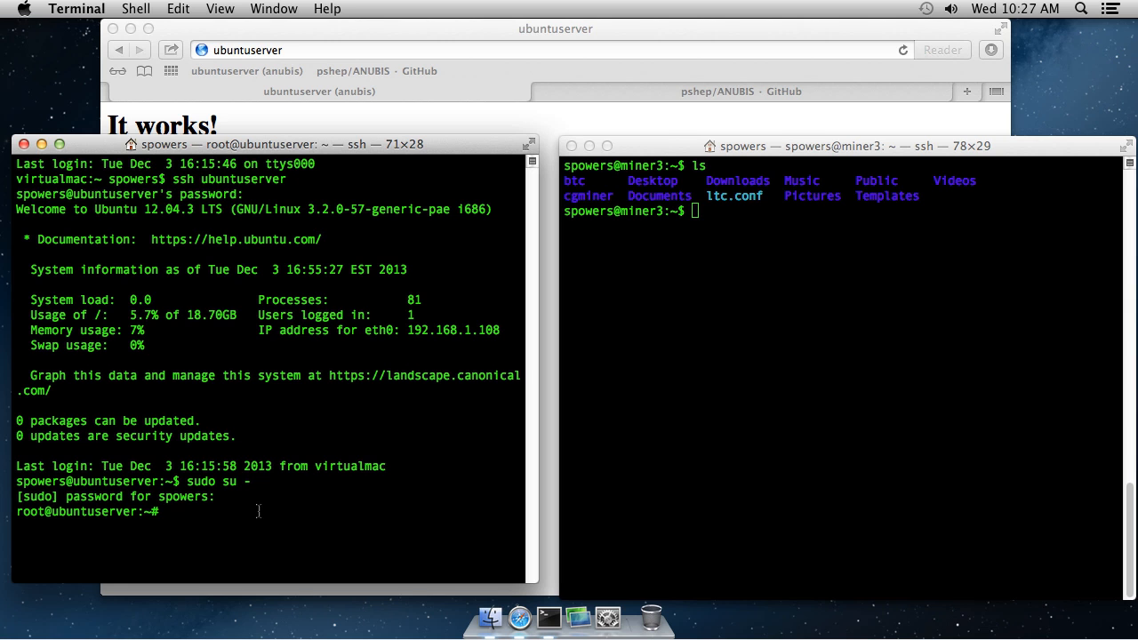
pyautogui.moveTo(257, 529)
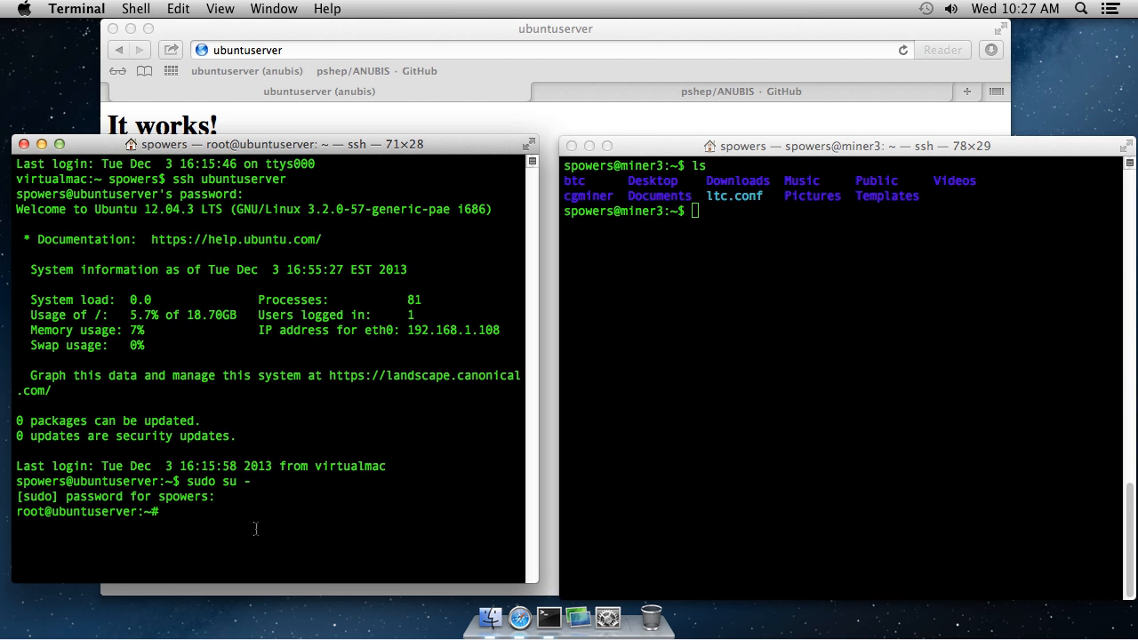
pyautogui.moveTo(619, 359)
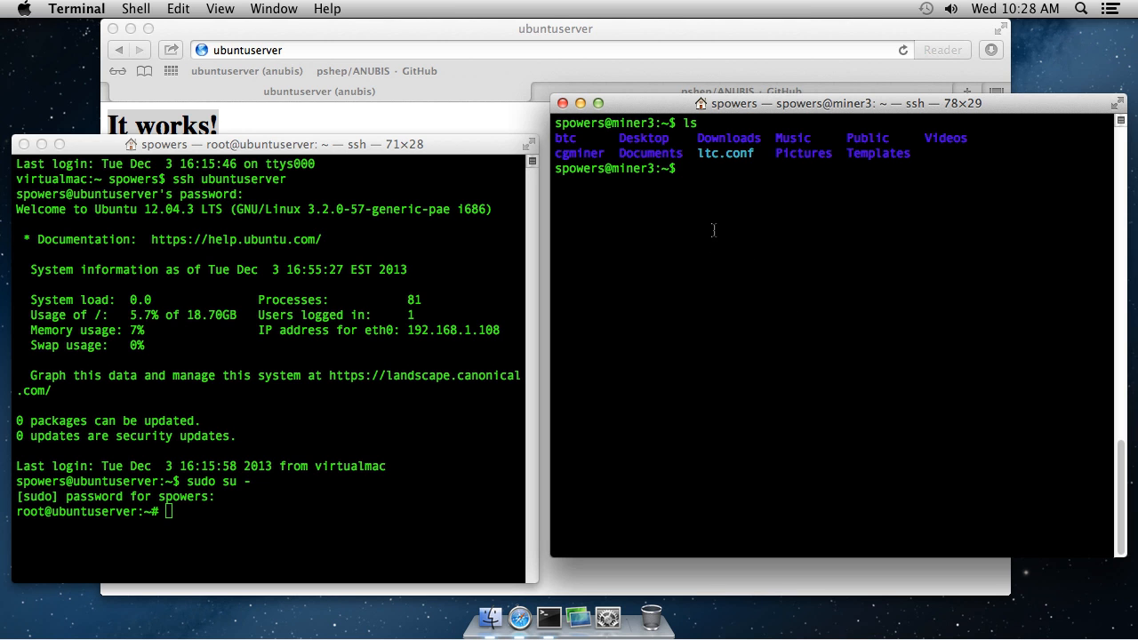
pyautogui.moveTo(704, 217)
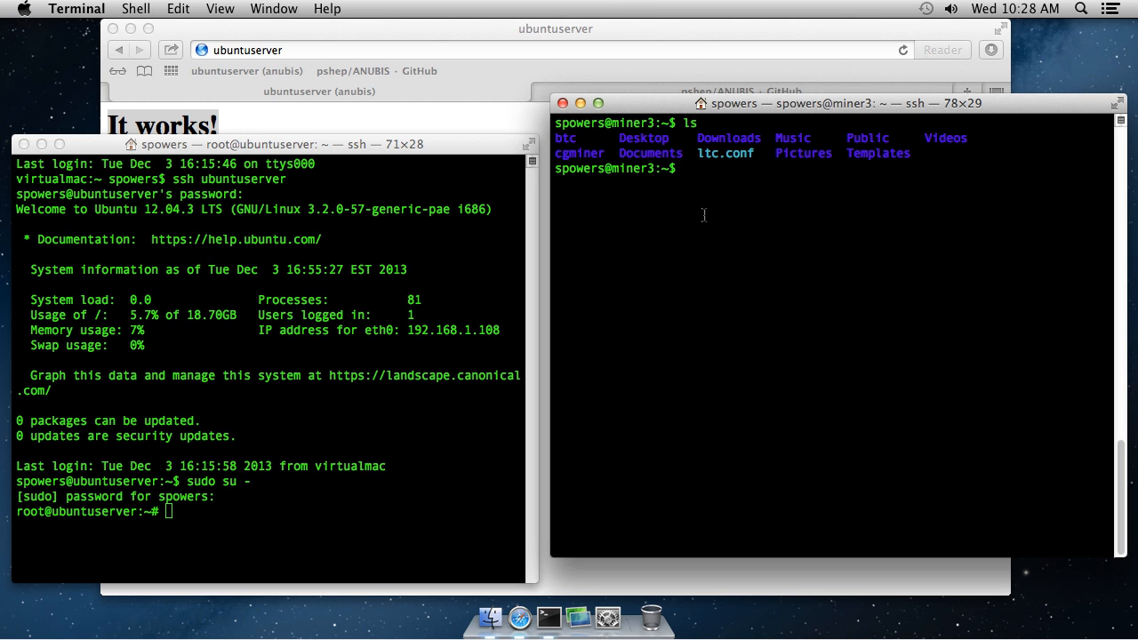
pyautogui.moveTo(738, 215)
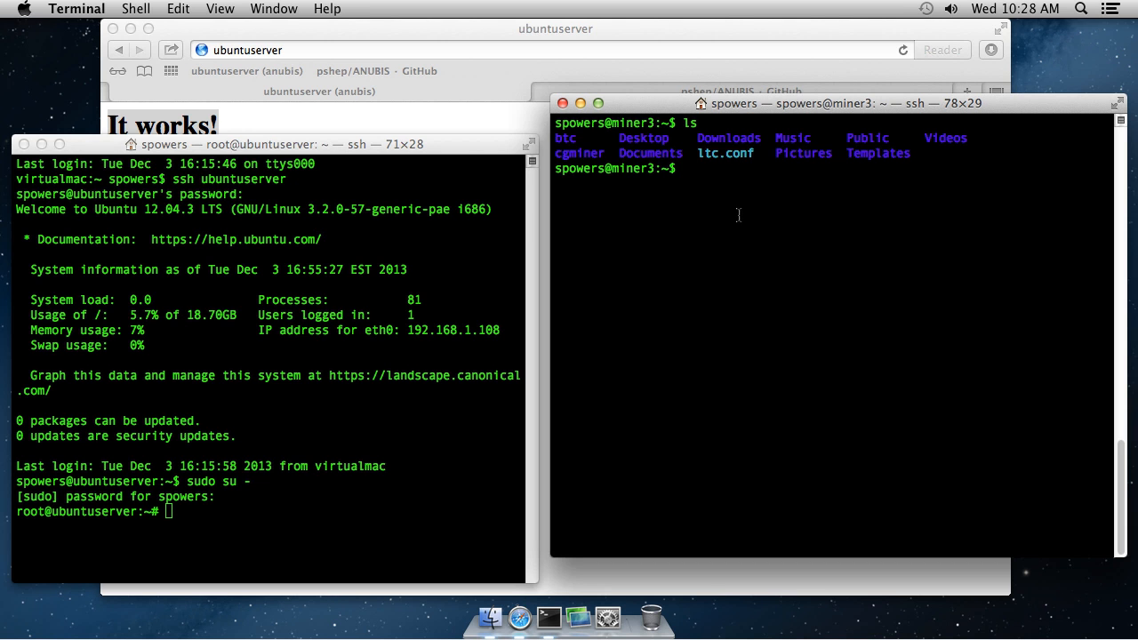
pyautogui.moveTo(765, 247)
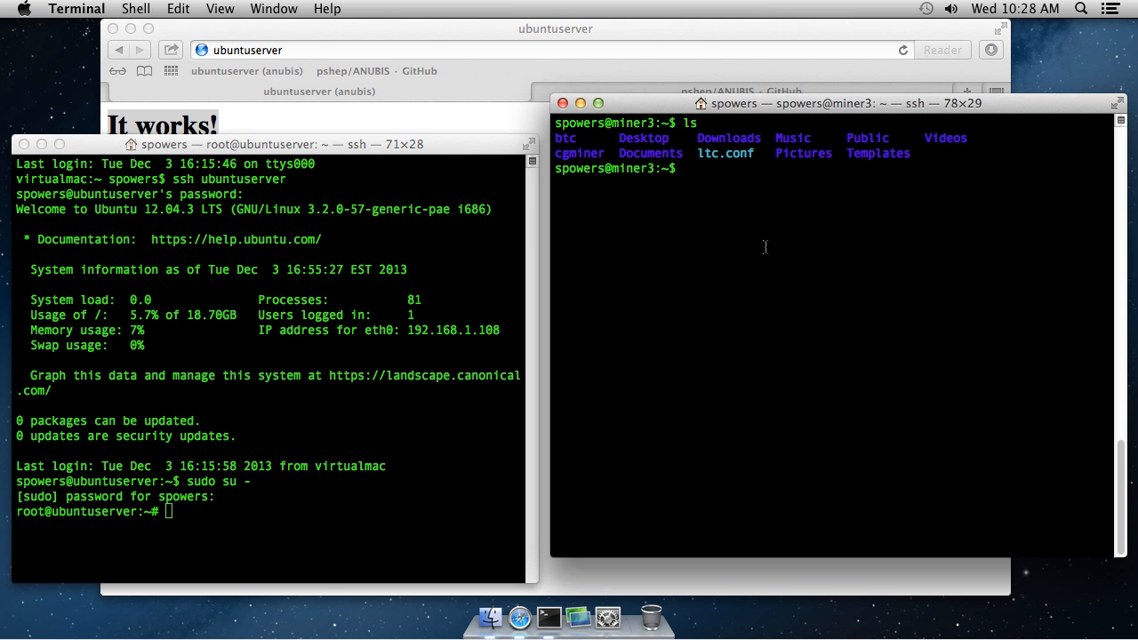
pyautogui.moveTo(761, 252)
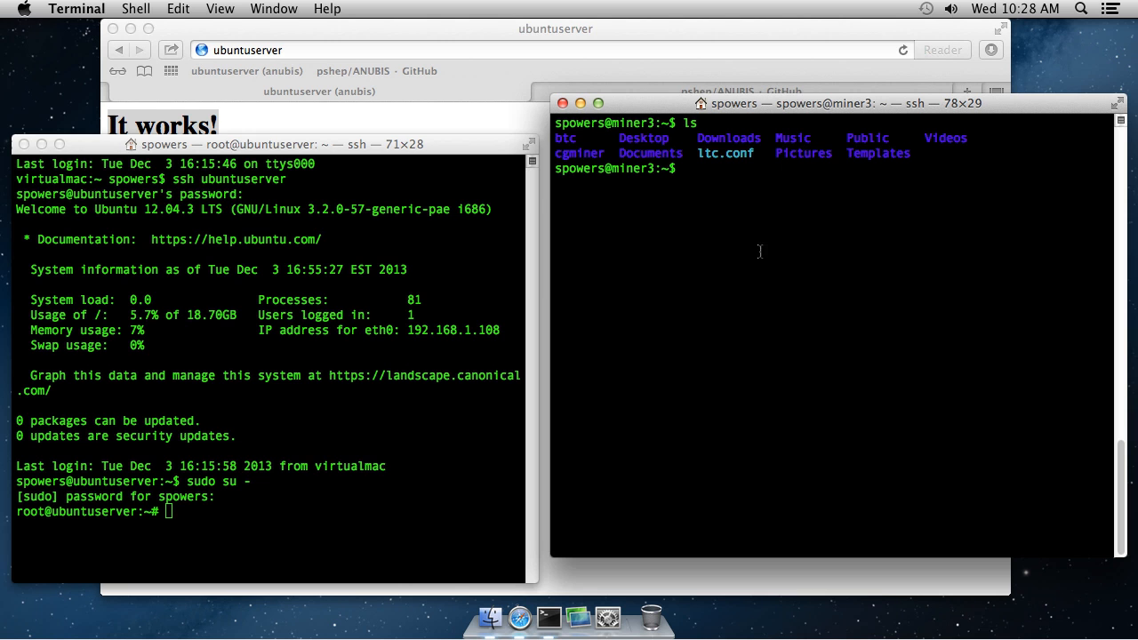
pyautogui.moveTo(697, 196)
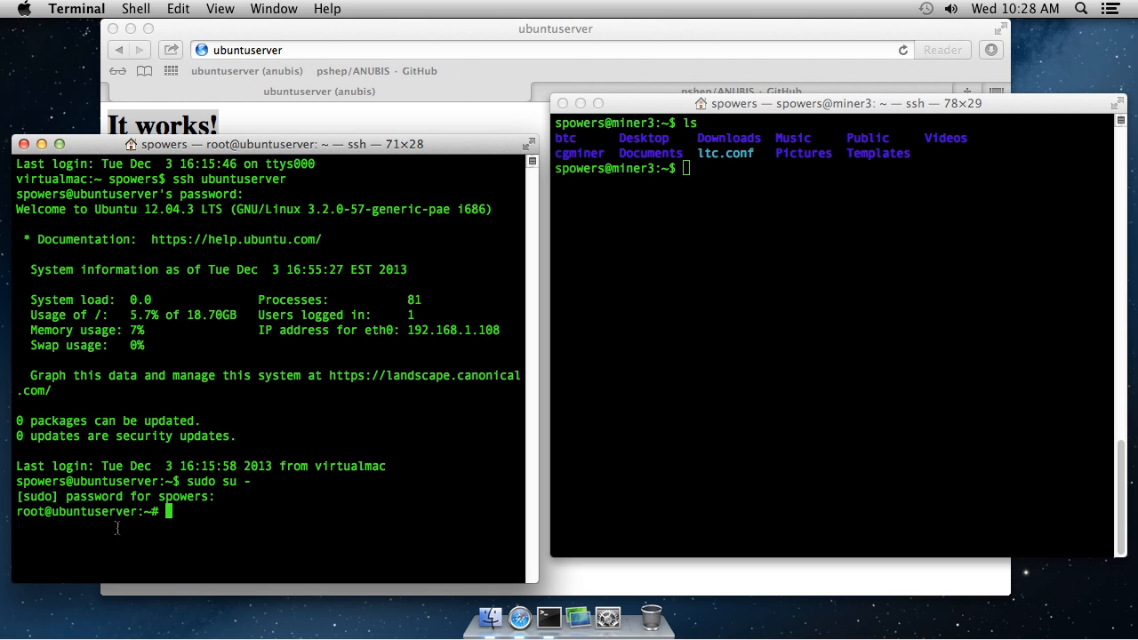
# Change into /var/www and rename index.html to index.html.orig
pyautogui.write('c')
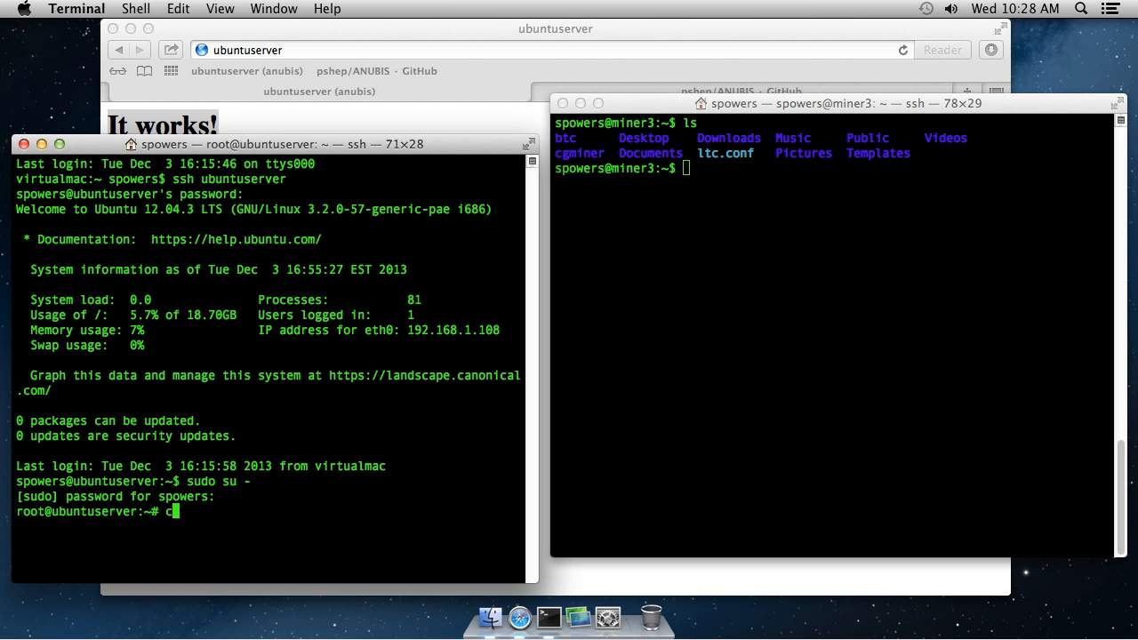
pyautogui.write('d /var/www')
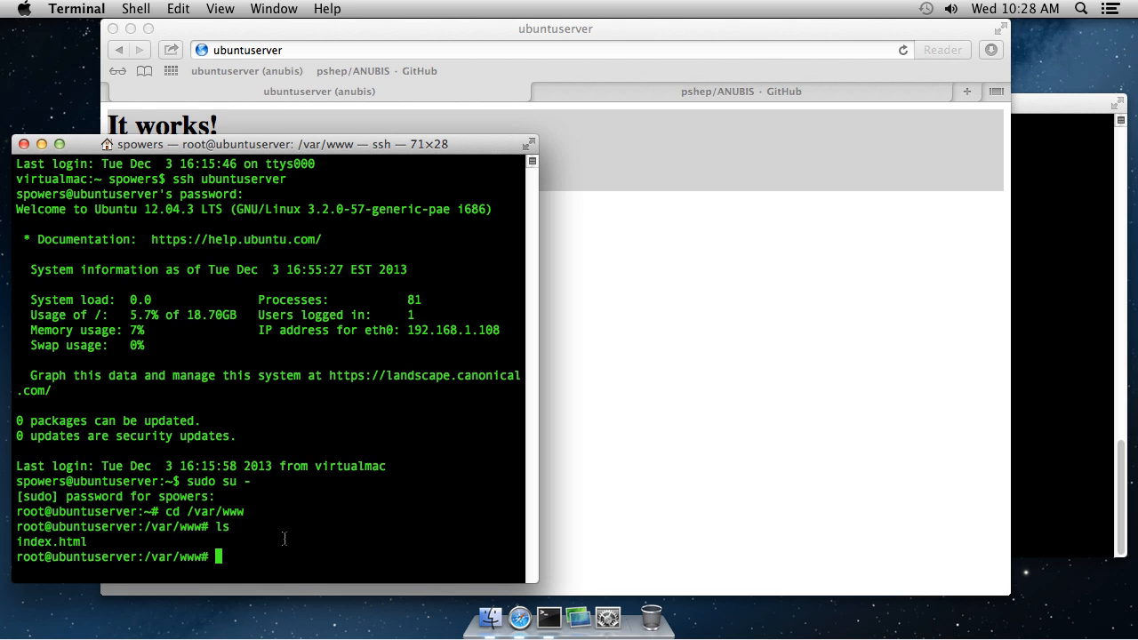
pyautogui.write('mv')
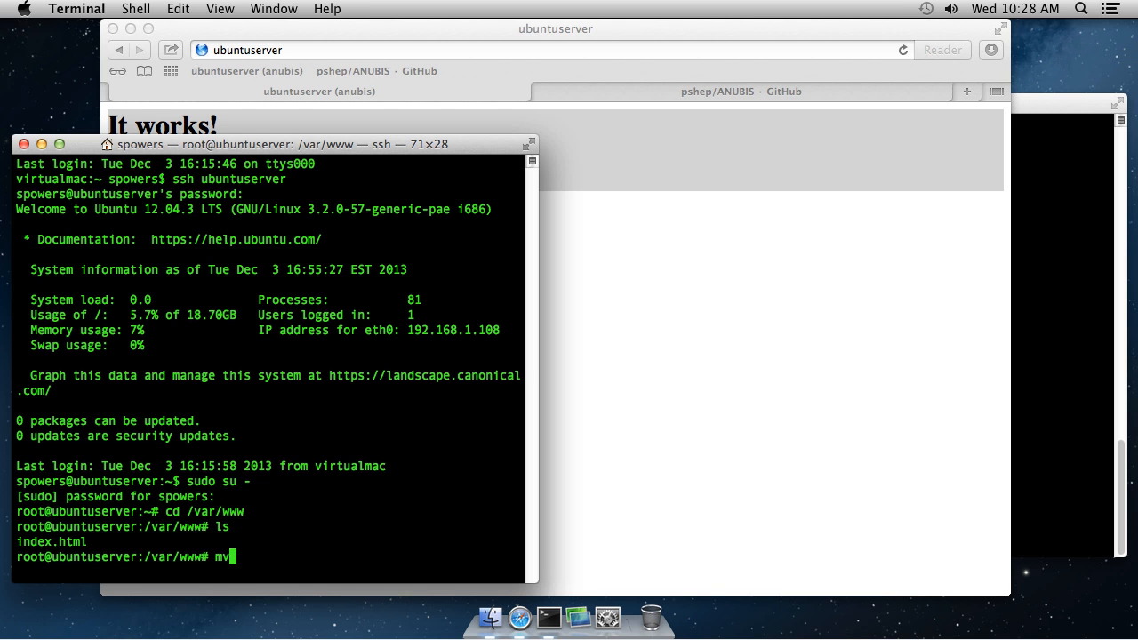
pyautogui.write('ind')
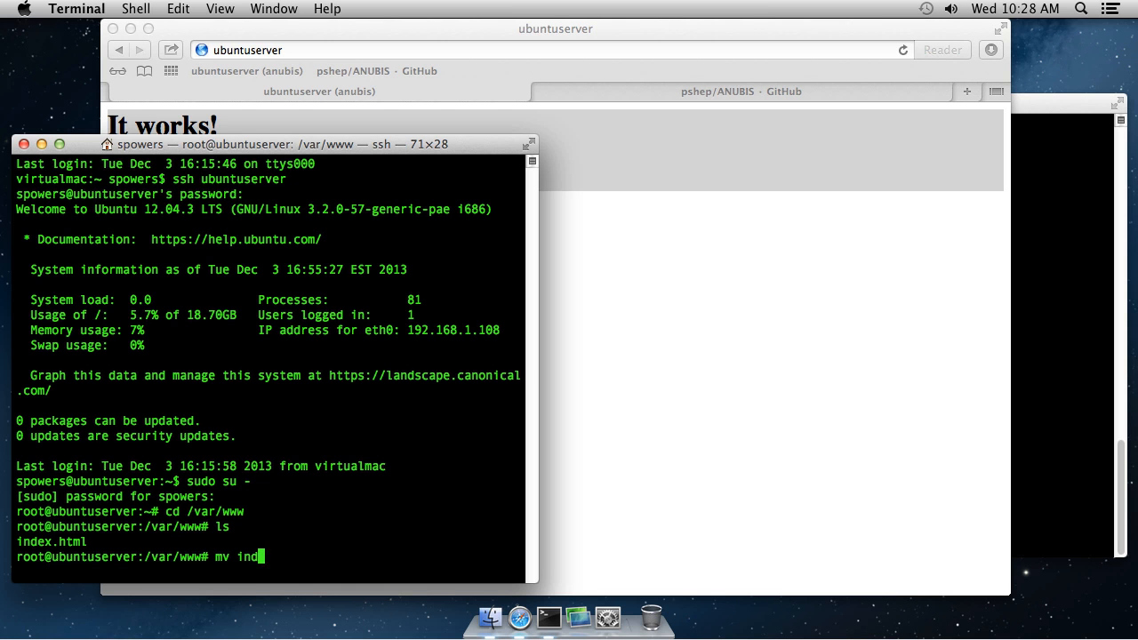
pyautogui.write('ex.html index.html.orig')
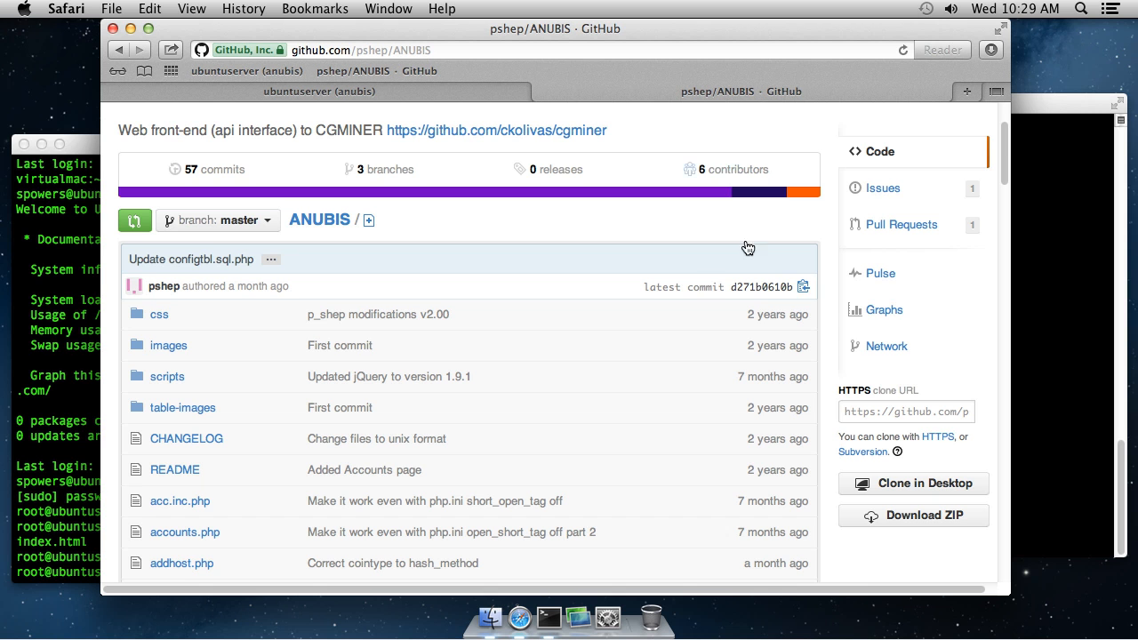
pyautogui.moveTo(867, 412)
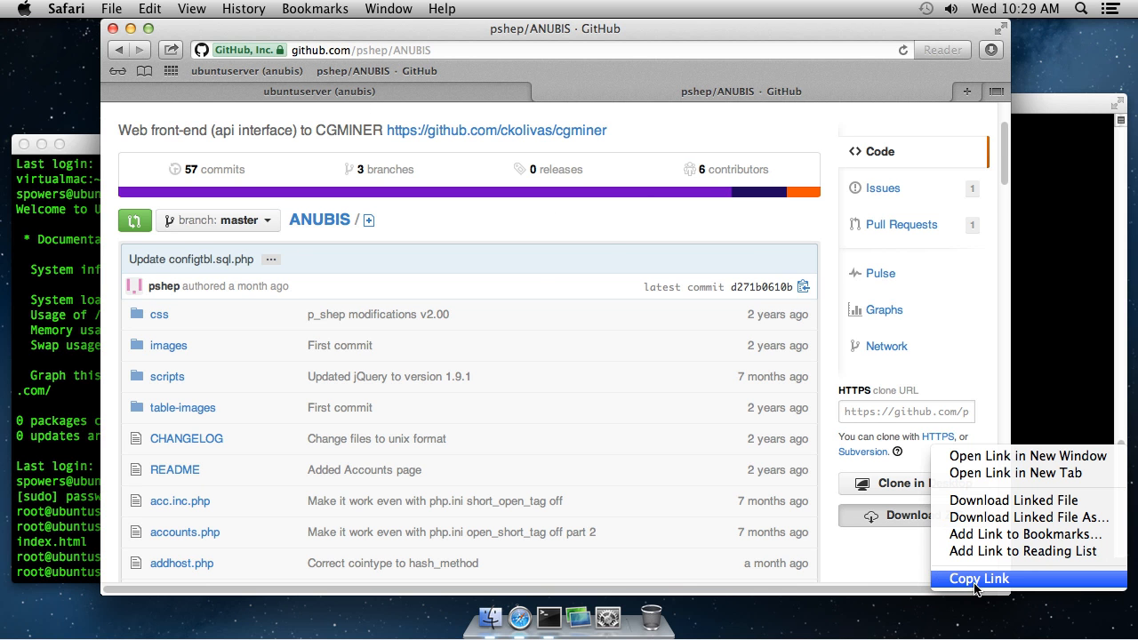
# Copy the Download ZIP link address for the pshep/ANUBIS repository
pyautogui.click(978, 577)
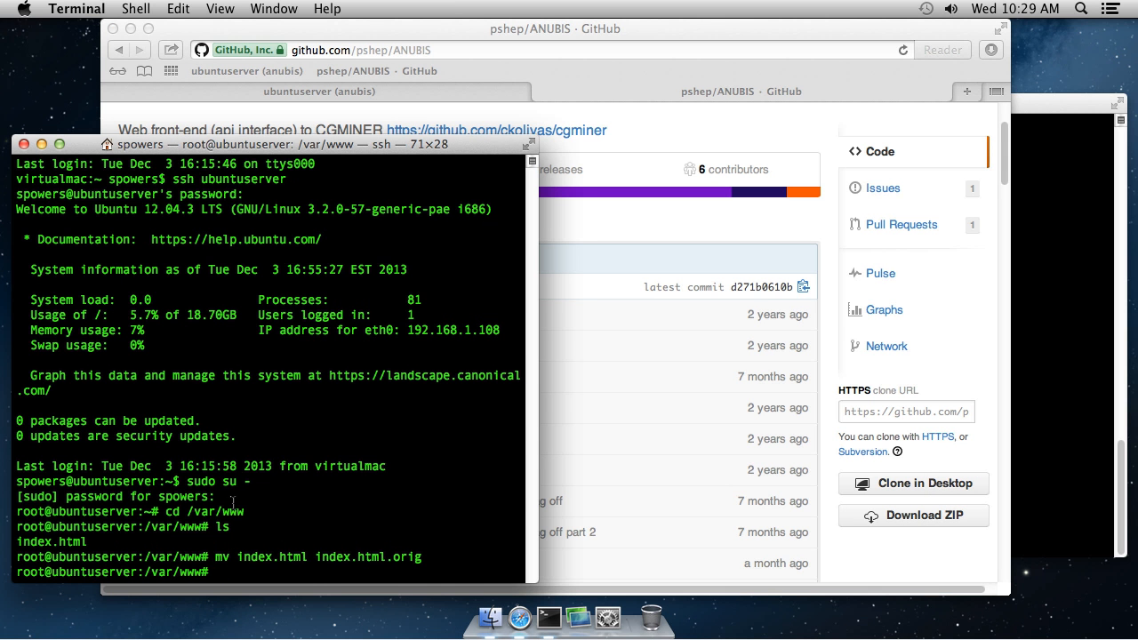
pyautogui.write('wget https://github.com/pshep/ANUBIS/archive/master.zip')
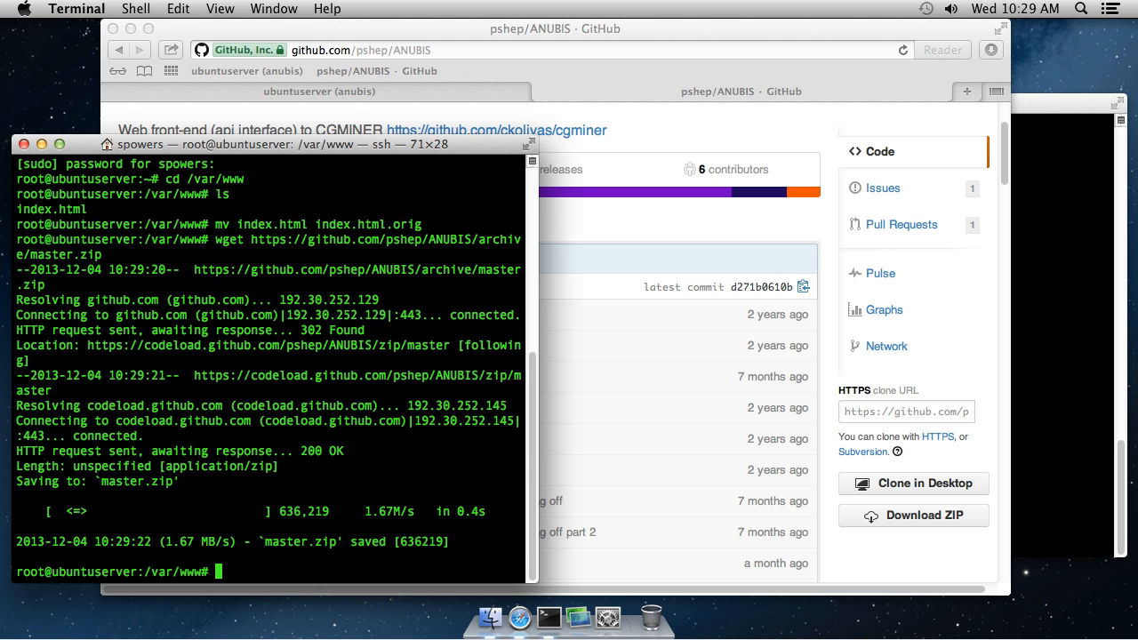
pyautogui.write('ls')
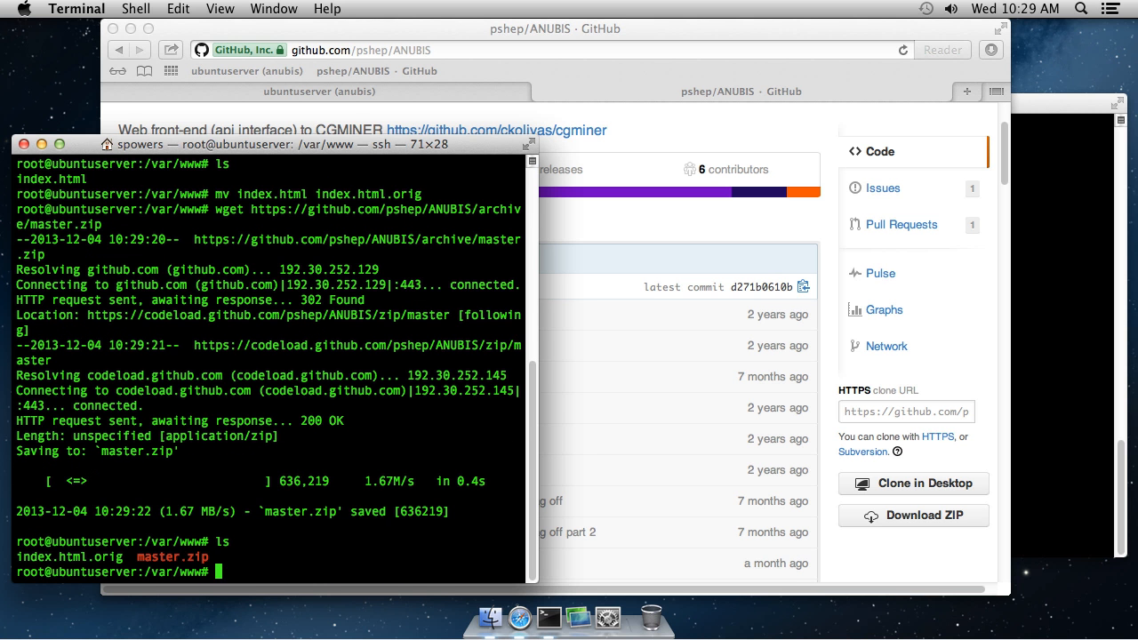
pyautogui.write('unzip master.zip')
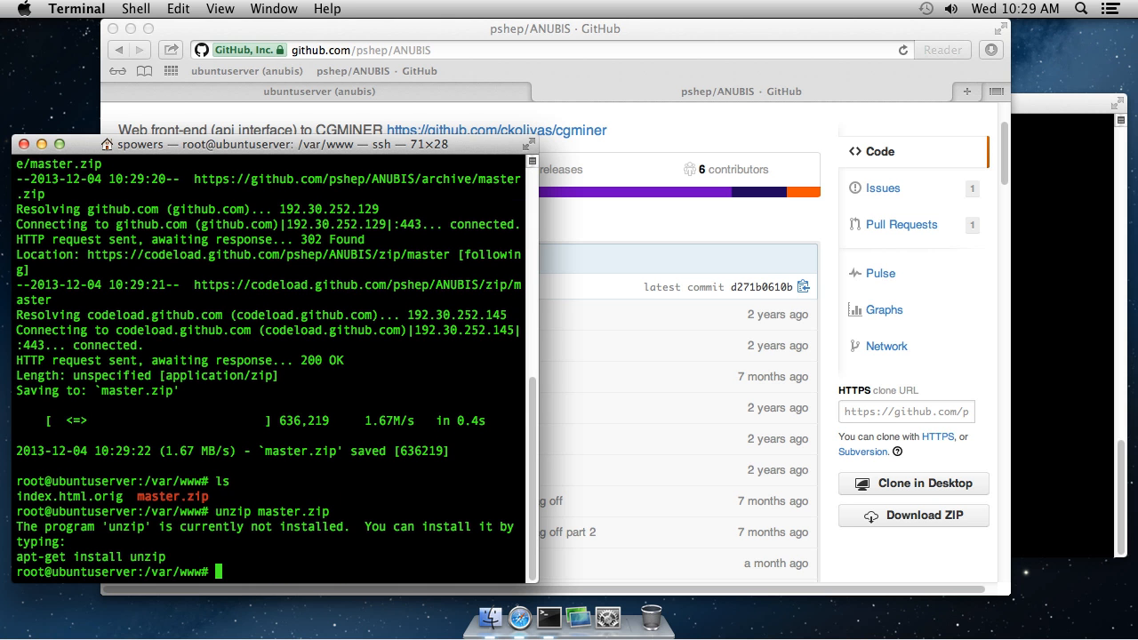
pyautogui.write('apt-get install unzip')
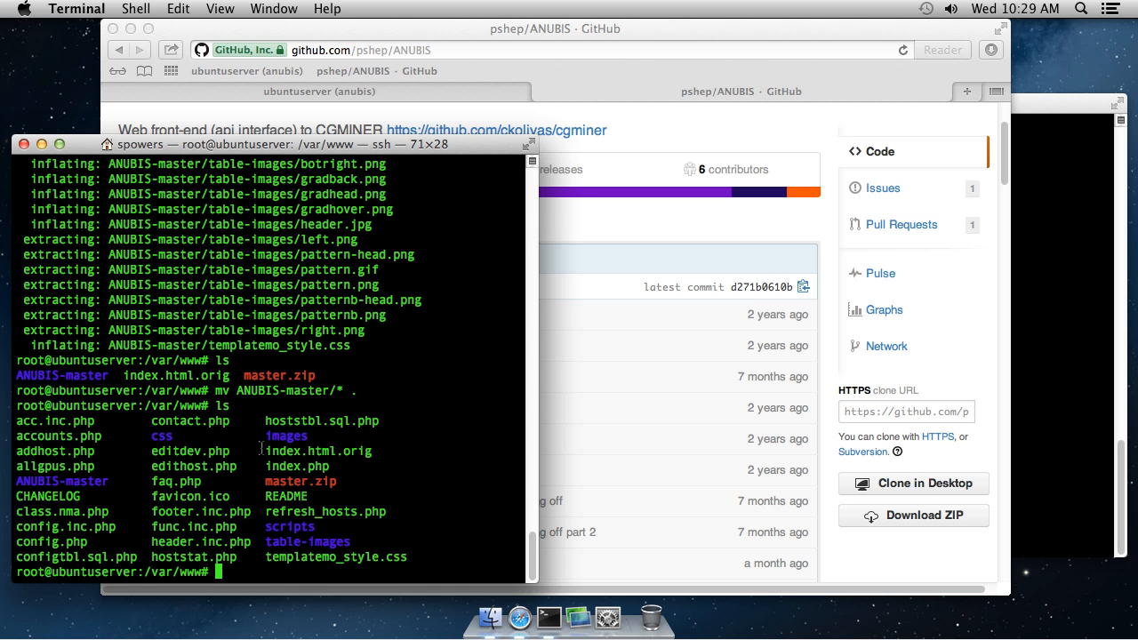
pyautogui.moveTo(210, 498)
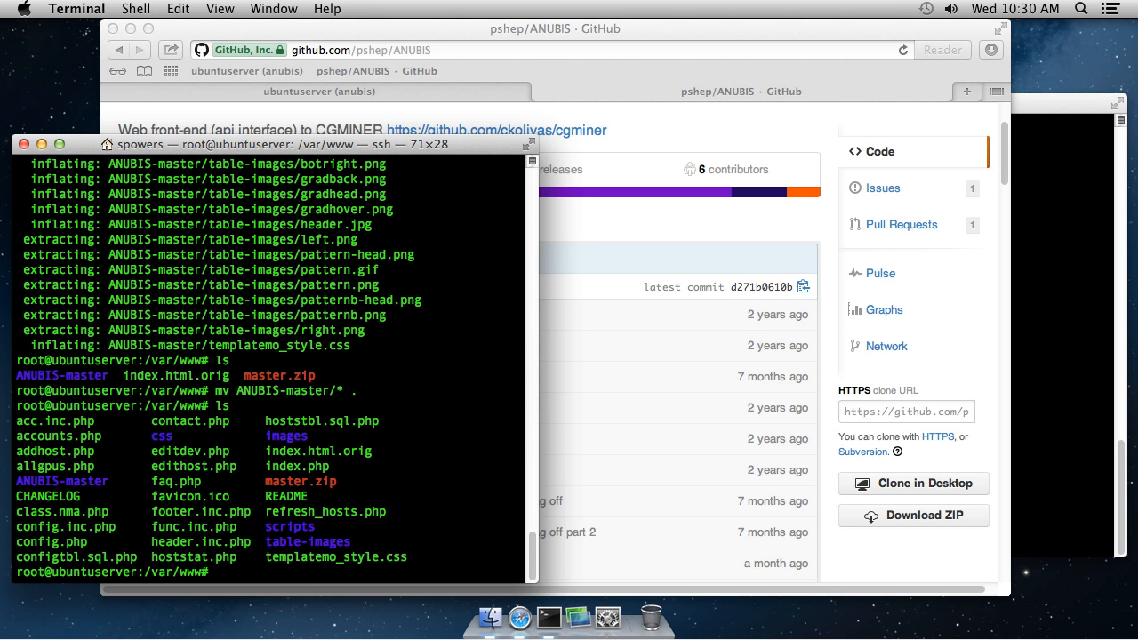
# Log in to the MySQL monitor as root with a password prompt
pyautogui.write('mysql -')
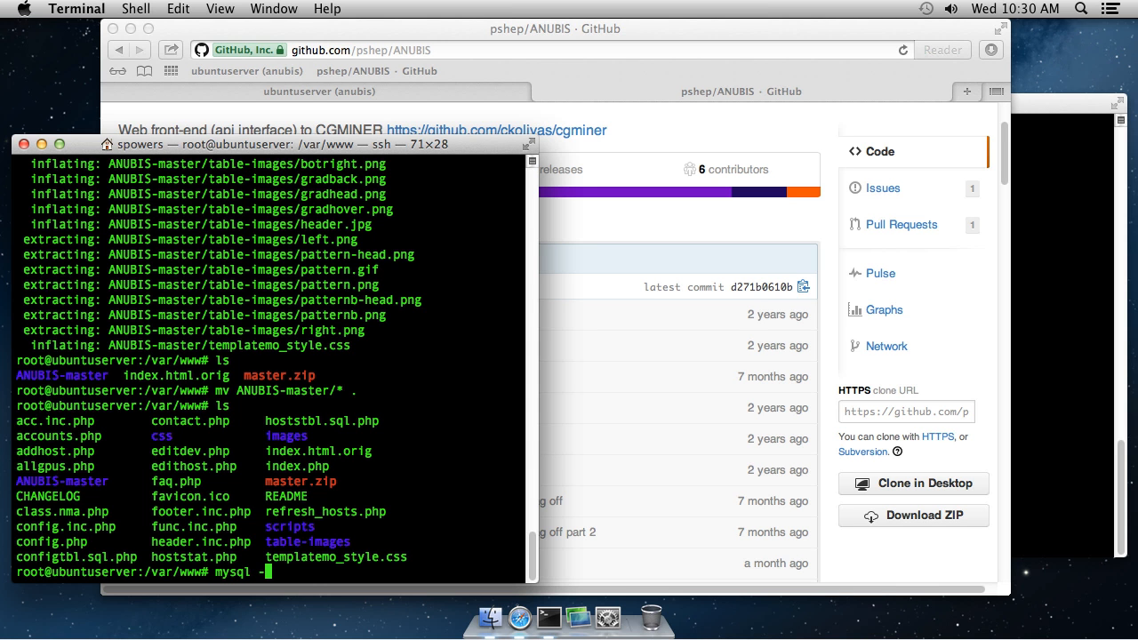
pyautogui.write('-u')
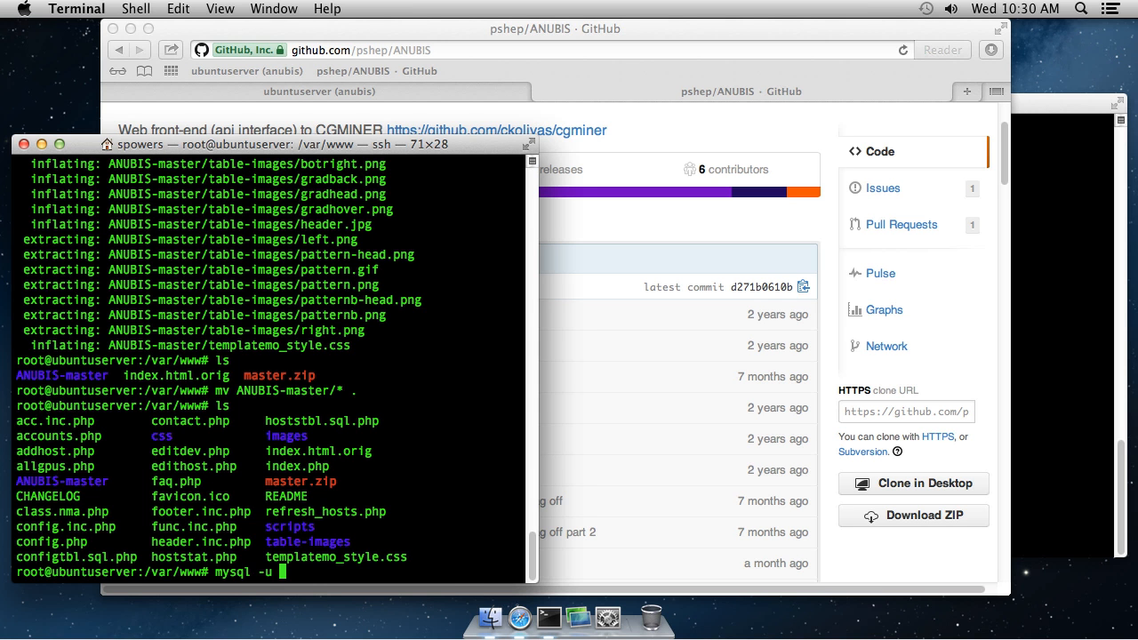
pyautogui.write('root')
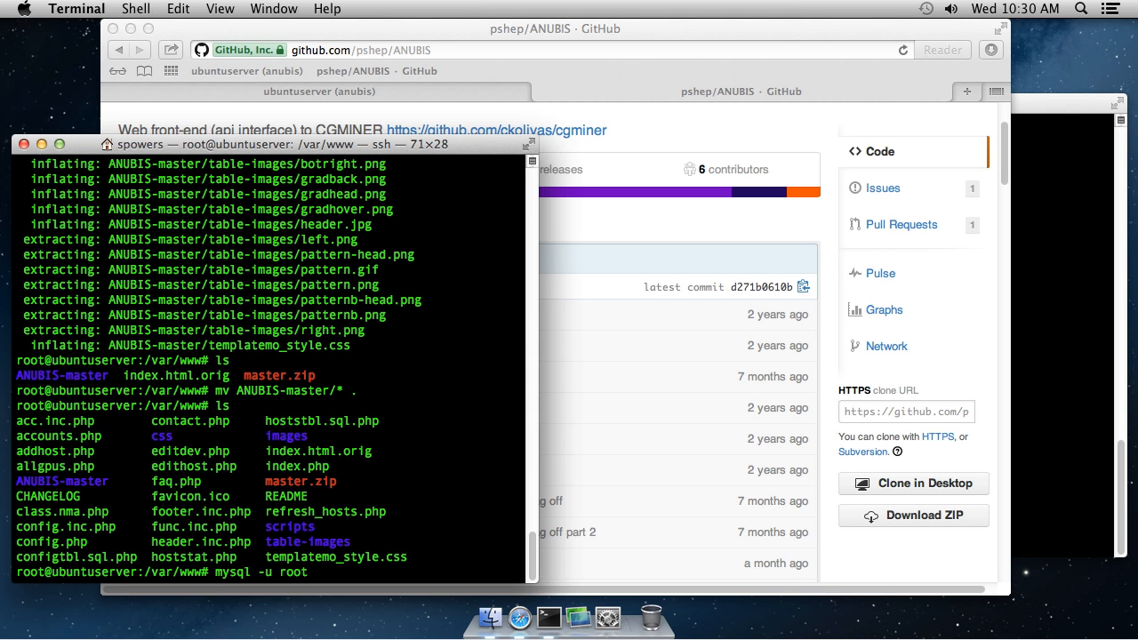
pyautogui.write('-p')
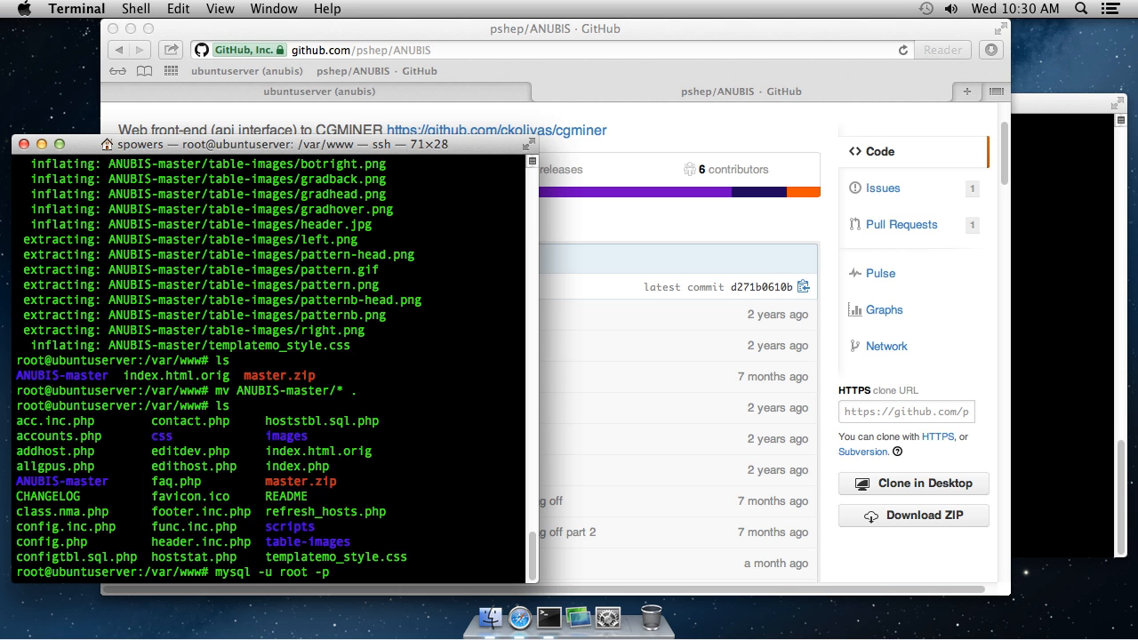
pyautogui.press('Return')
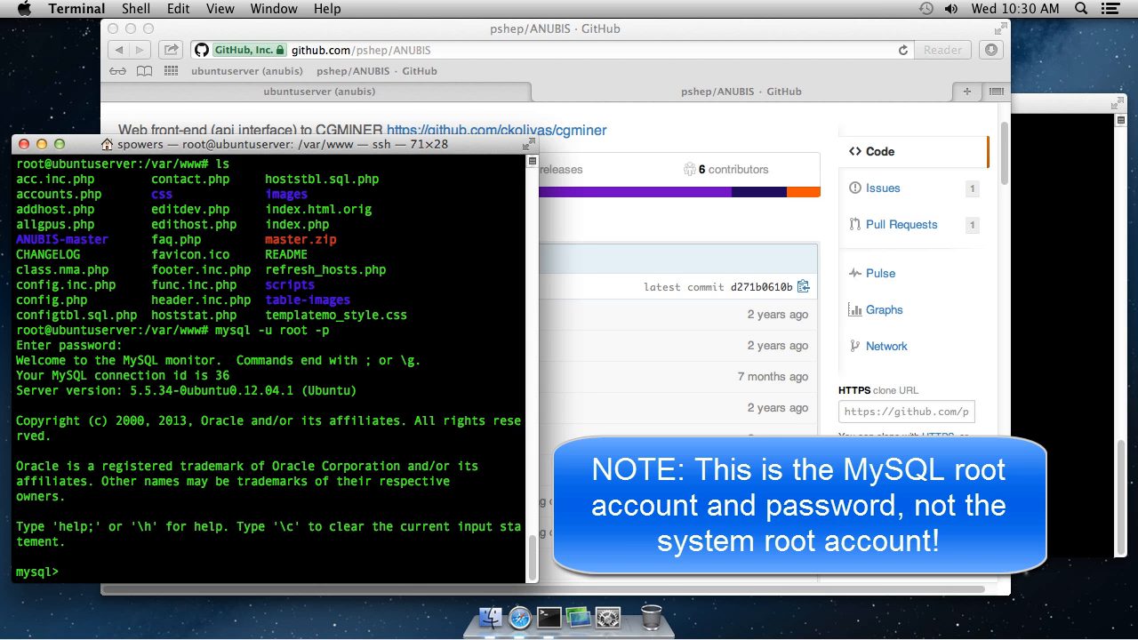
# Create the anubis database and return to the shell
pyautogui.write('c')
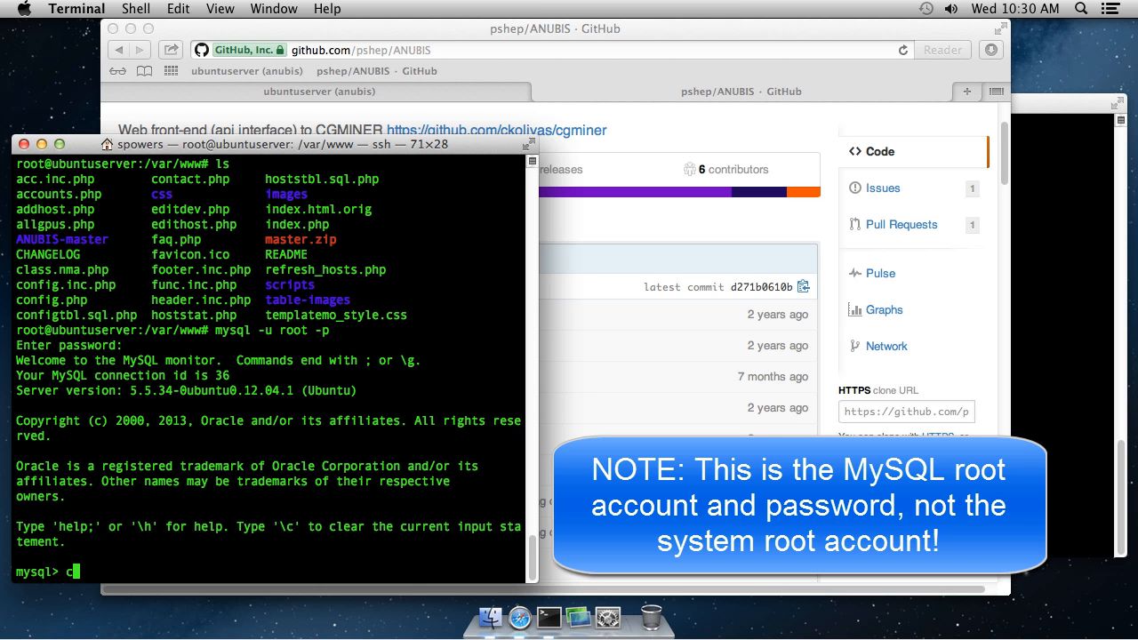
pyautogui.write('create database')
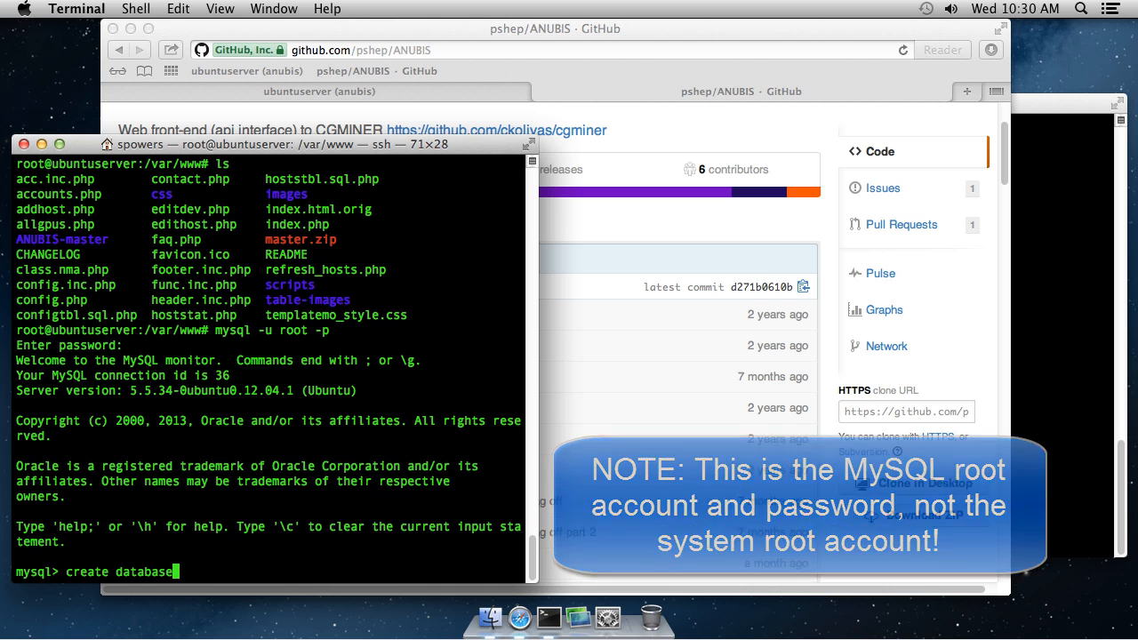
pyautogui.write('anubis;')
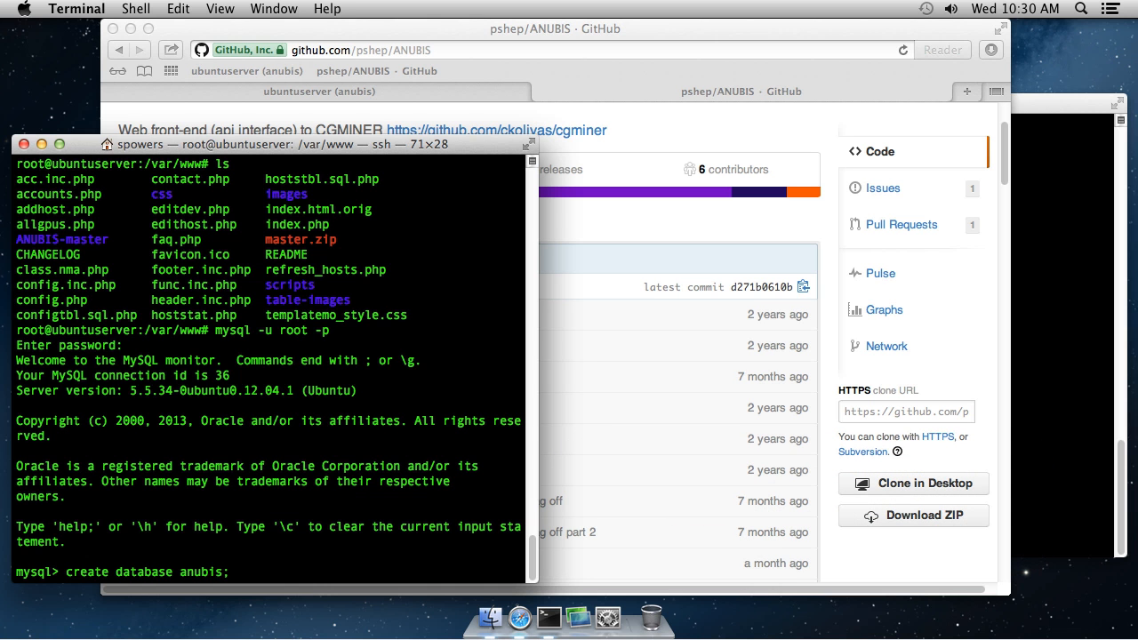
pyautogui.press('Return')
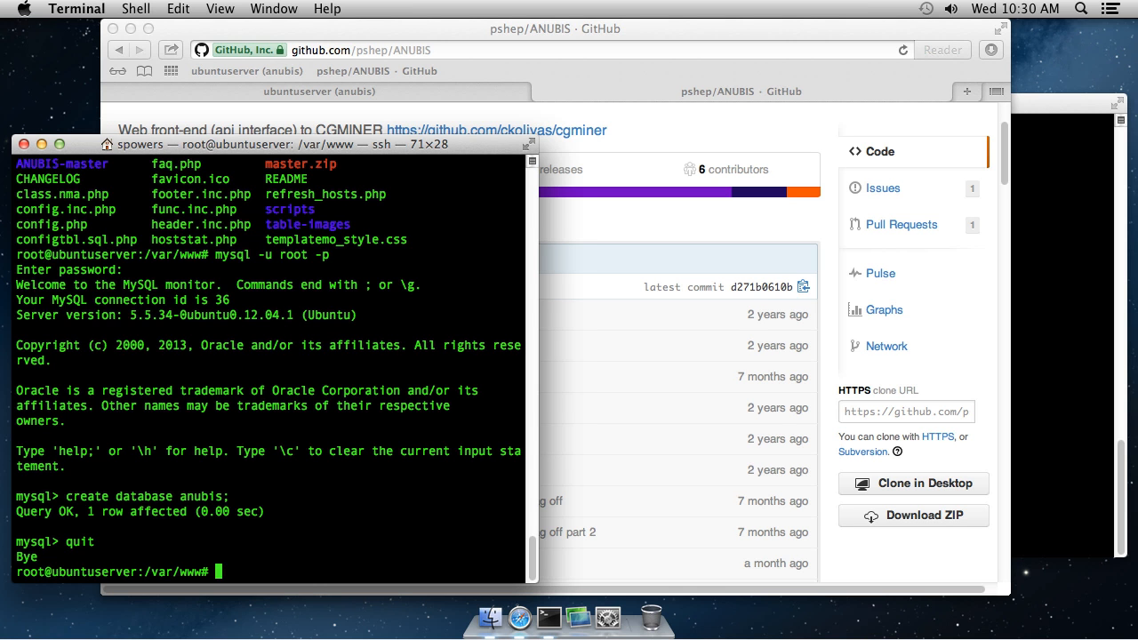
pyautogui.write('vi')
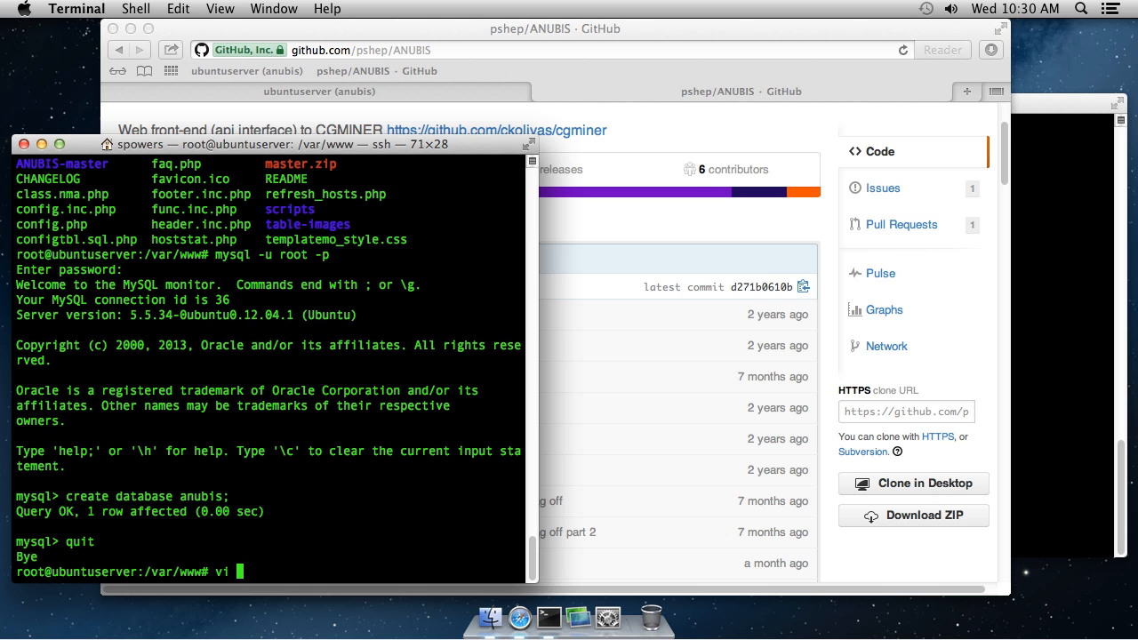
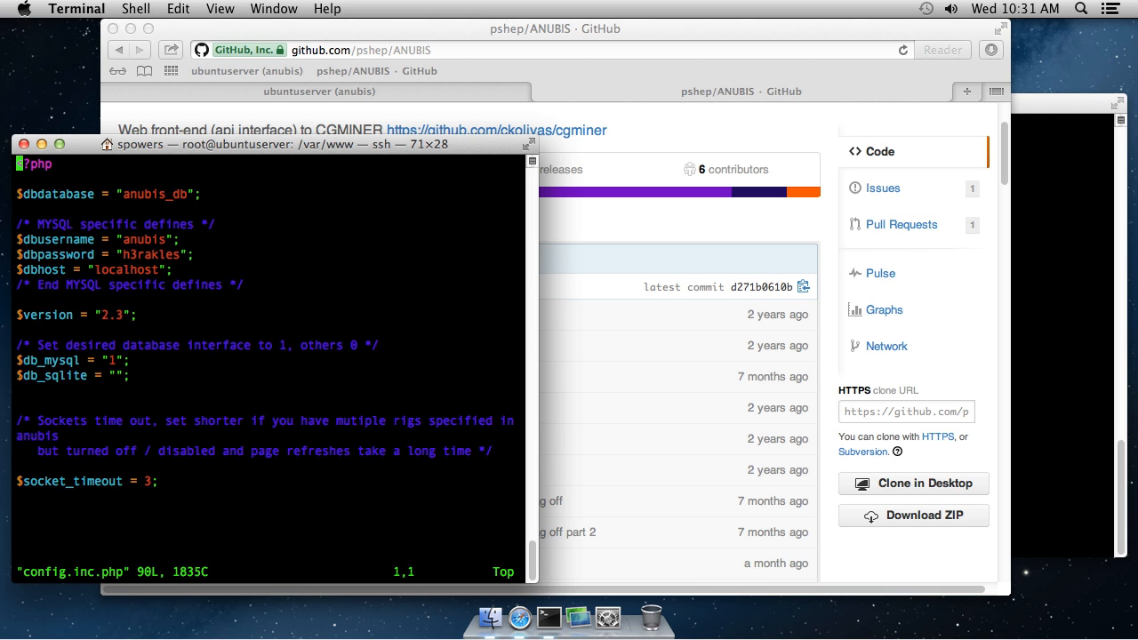
# Edit config.inc.php in vi to use database anubis with user root and its password, then save
pyautogui.press('Down')
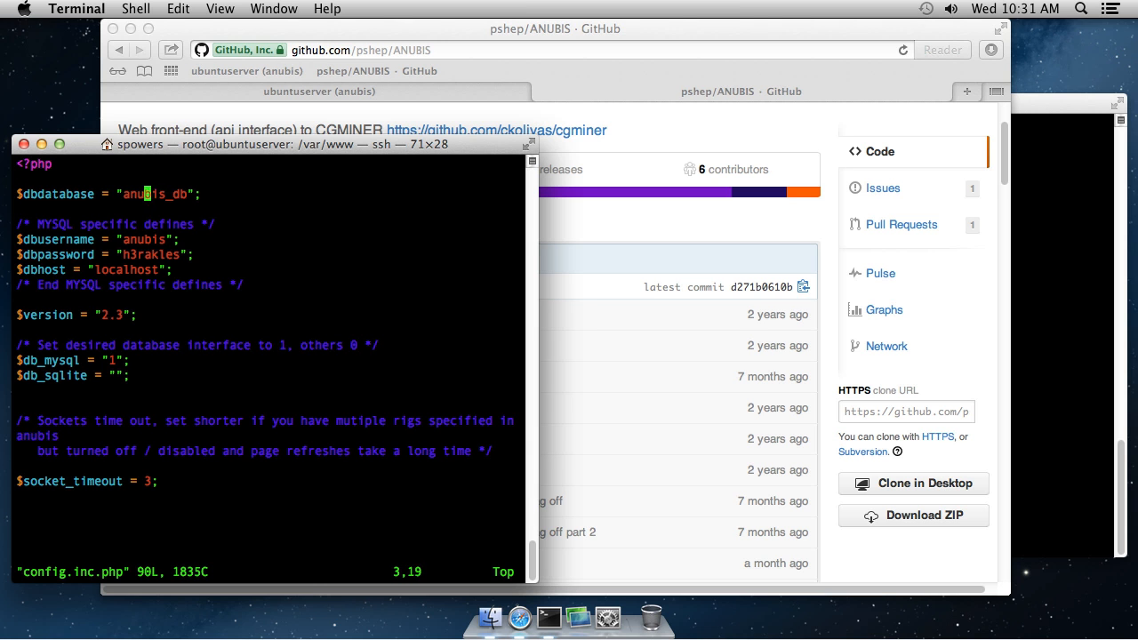
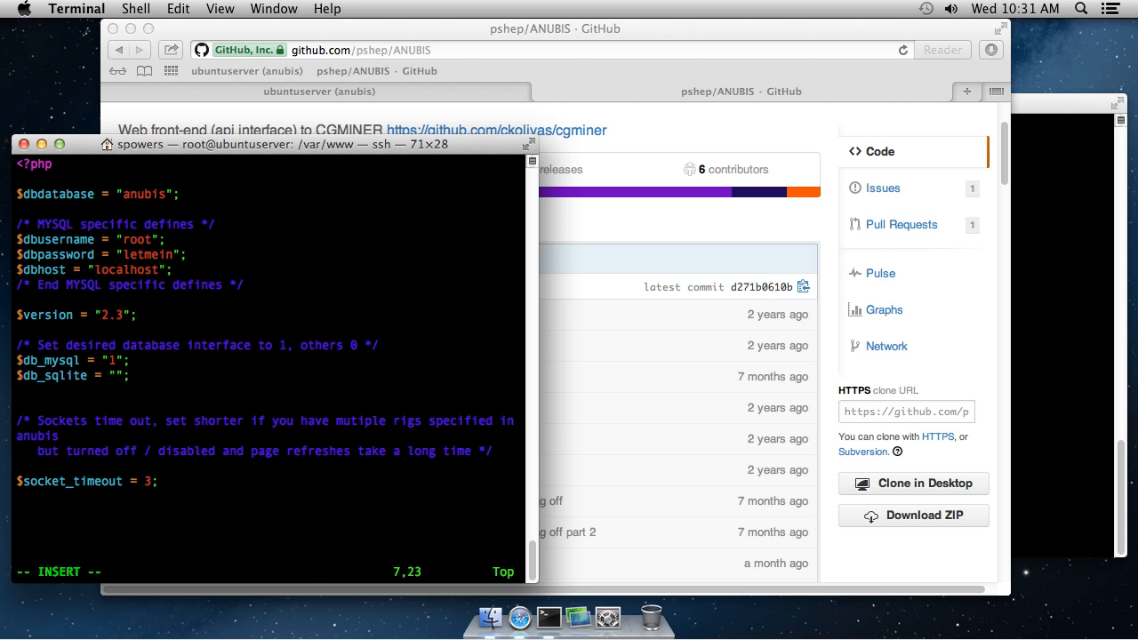
pyautogui.press('Down')
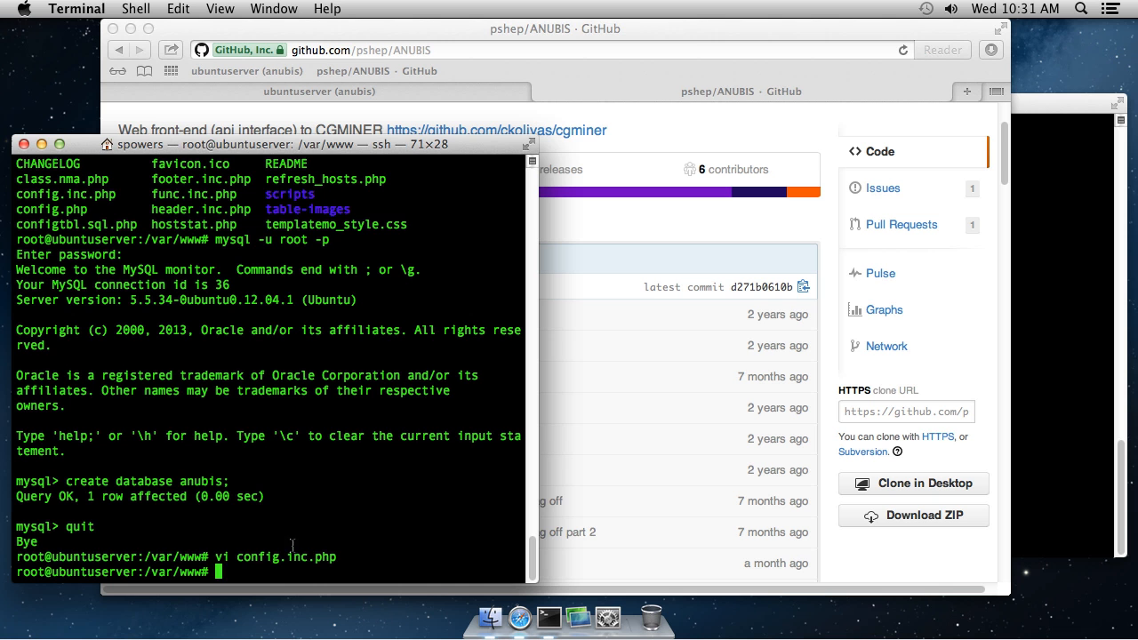
pyautogui.moveTo(693, 40)
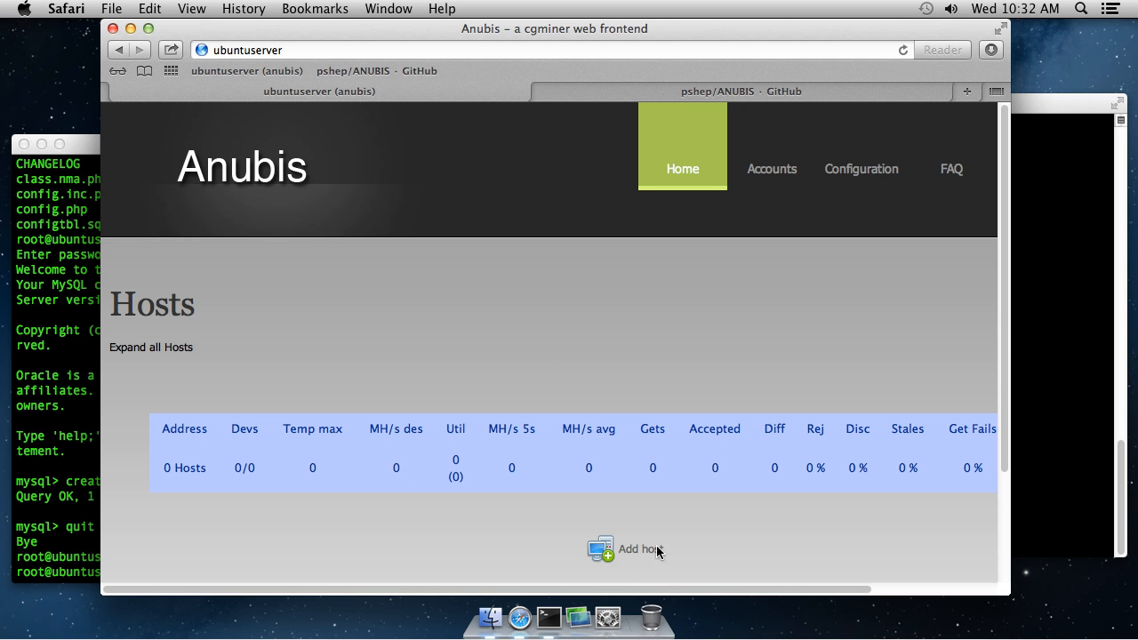
pyautogui.moveTo(610, 558)
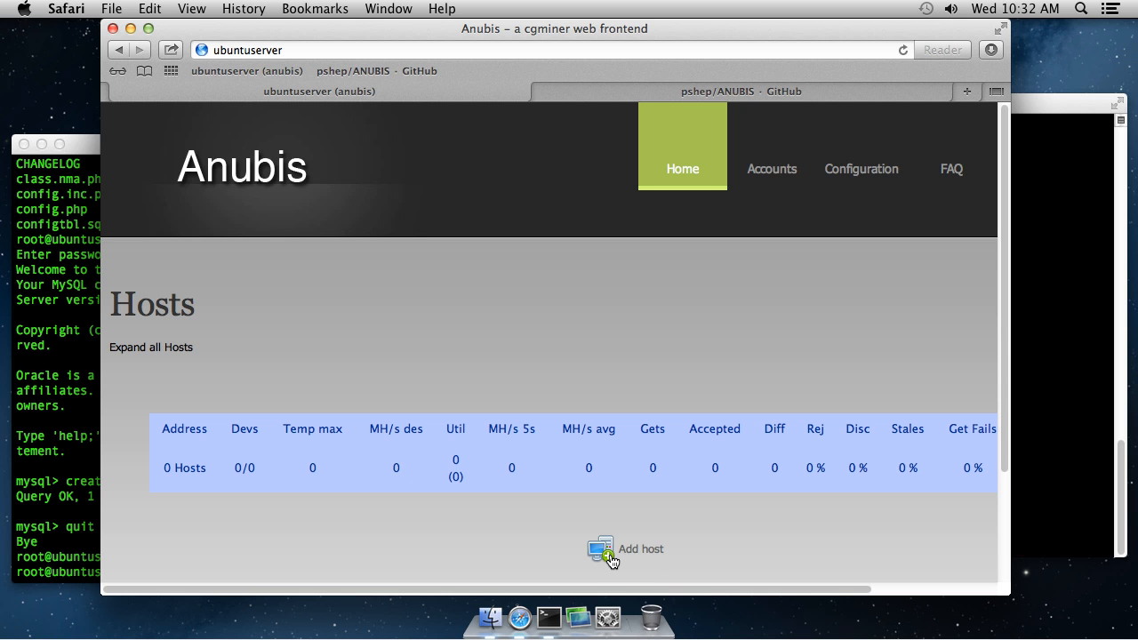
pyautogui.moveTo(622, 555)
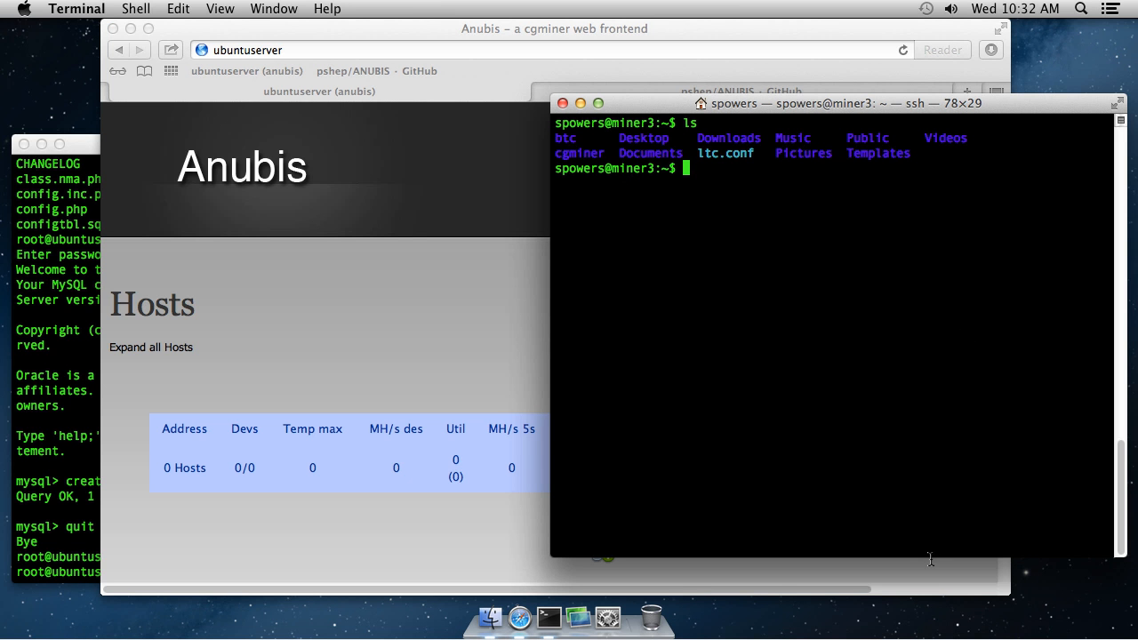
# Edit ltc.conf on miner3 to enable api-listen, api-network and api-allow W:ubuntuserver, then save
pyautogui.write('sc')
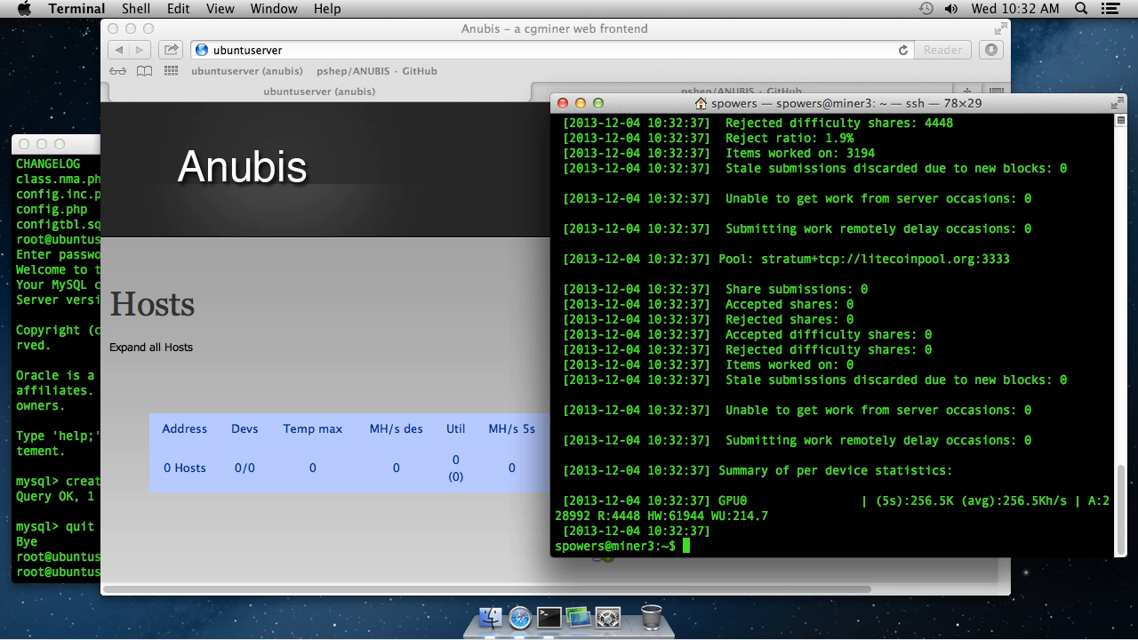
pyautogui.write('vi')
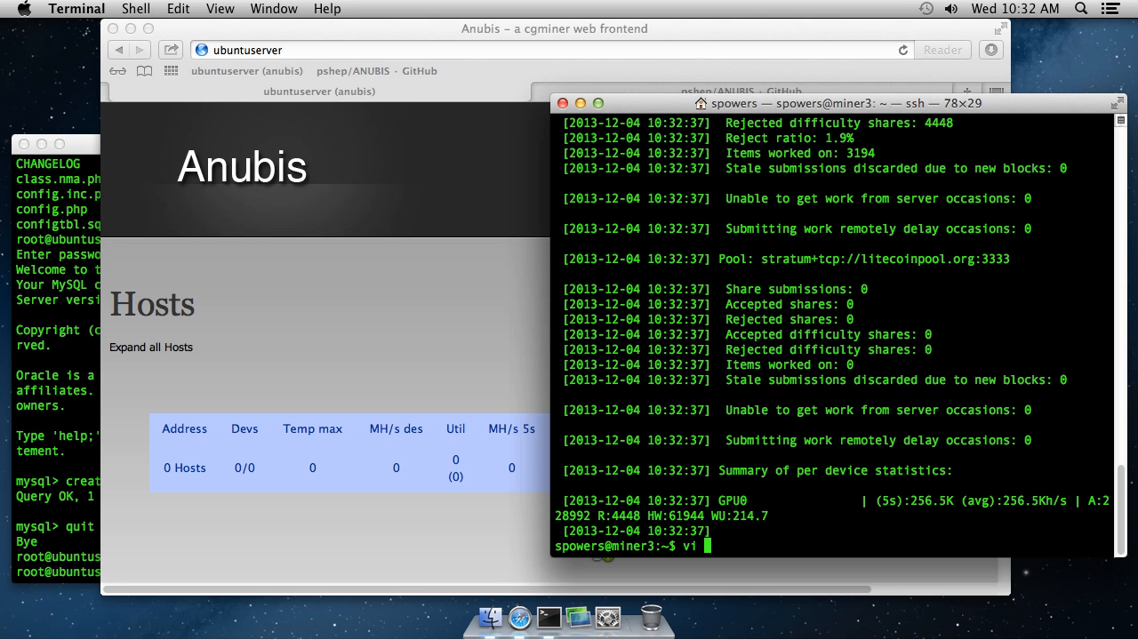
pyautogui.write('ltc.')
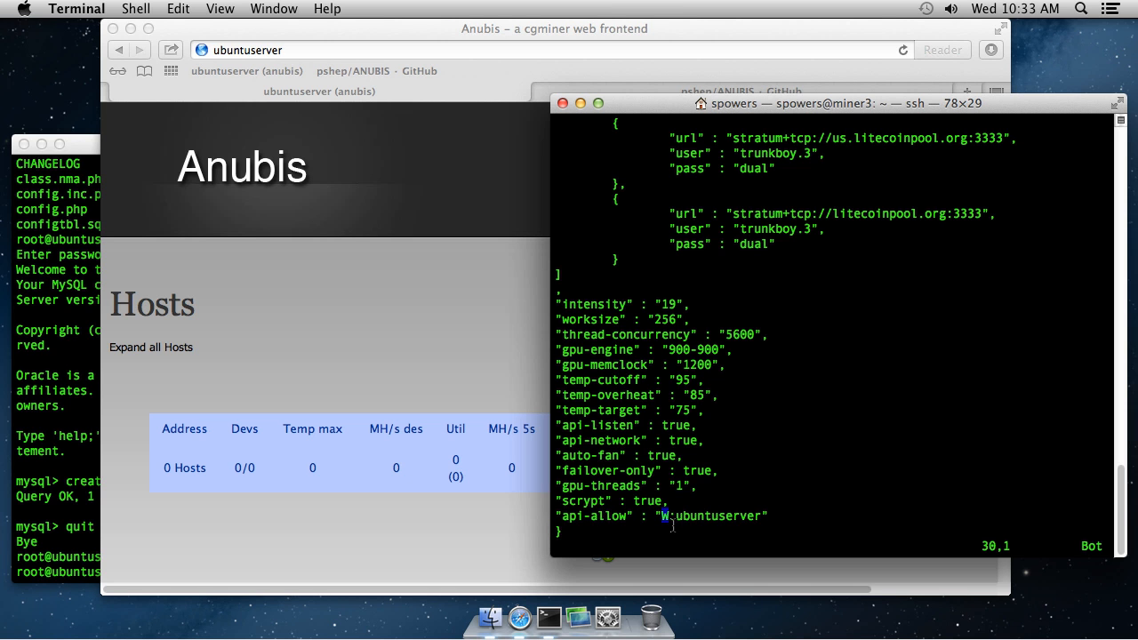
pyautogui.doubleClick(686, 515)
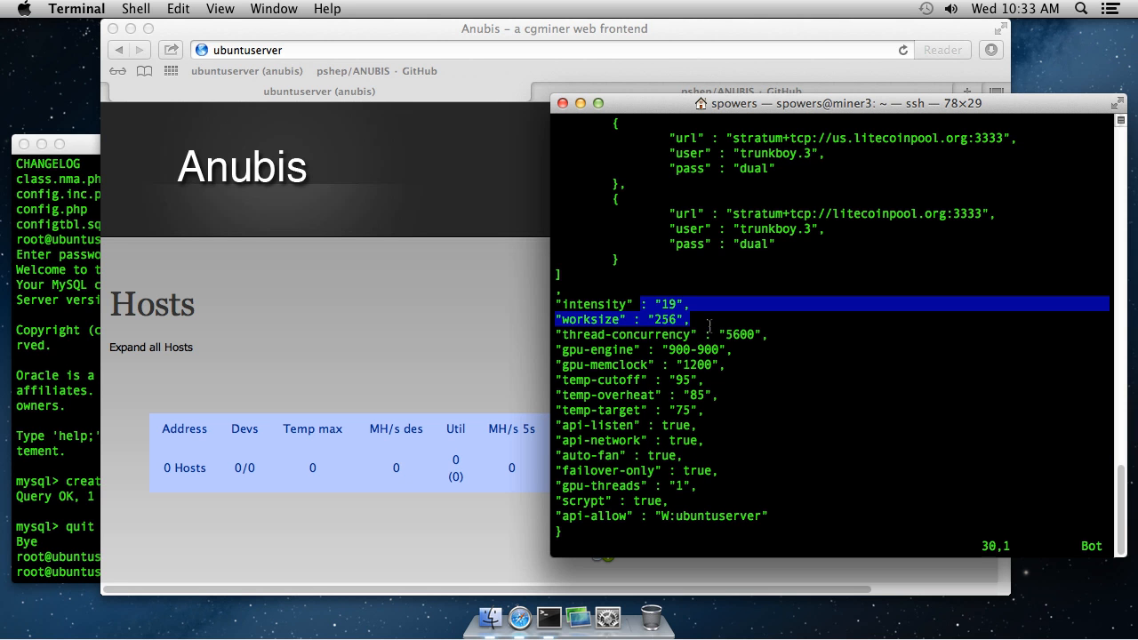
pyautogui.moveTo(569, 438)
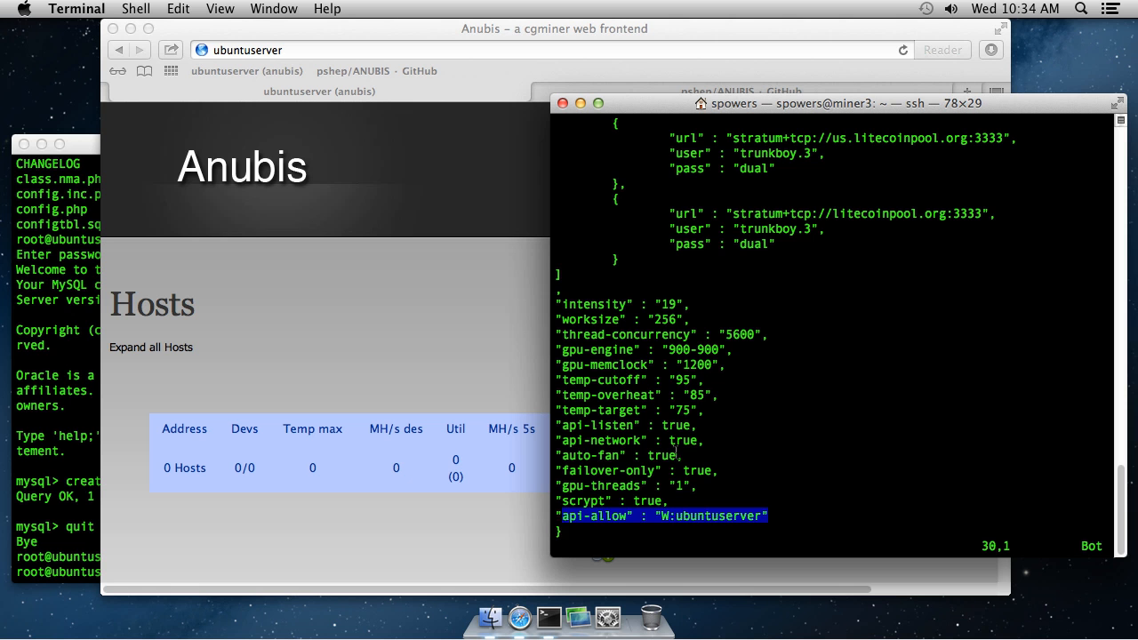
pyautogui.press('q')
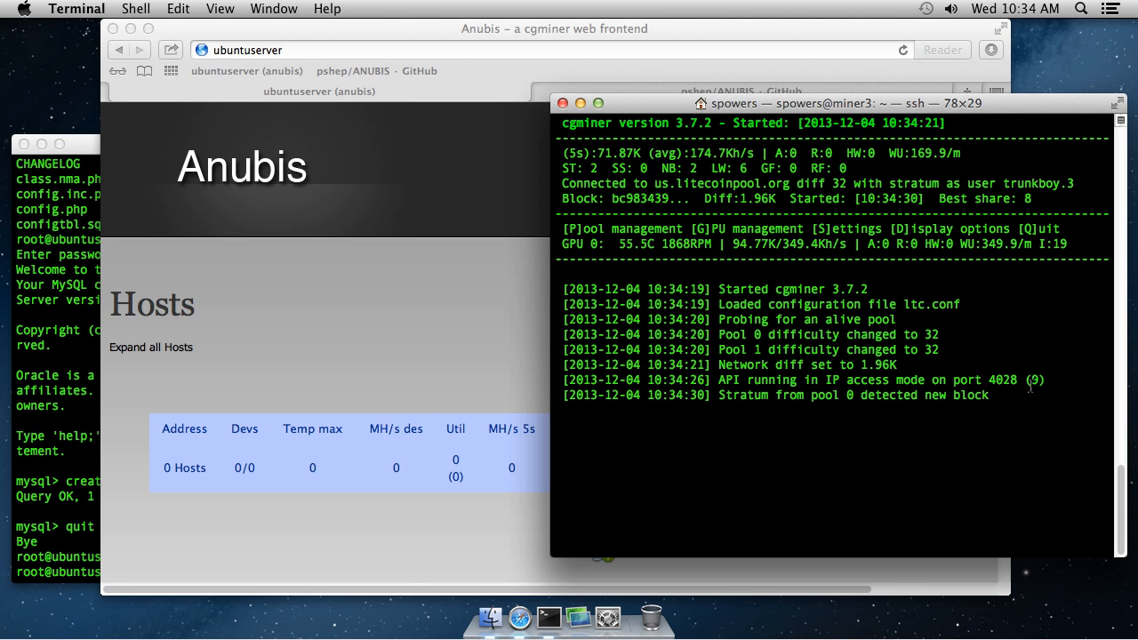
# Relaunch cgminer with ltc.conf so the API runs on port 4028
pyautogui.moveTo(720, 380); pyautogui.dragTo(1020, 380)
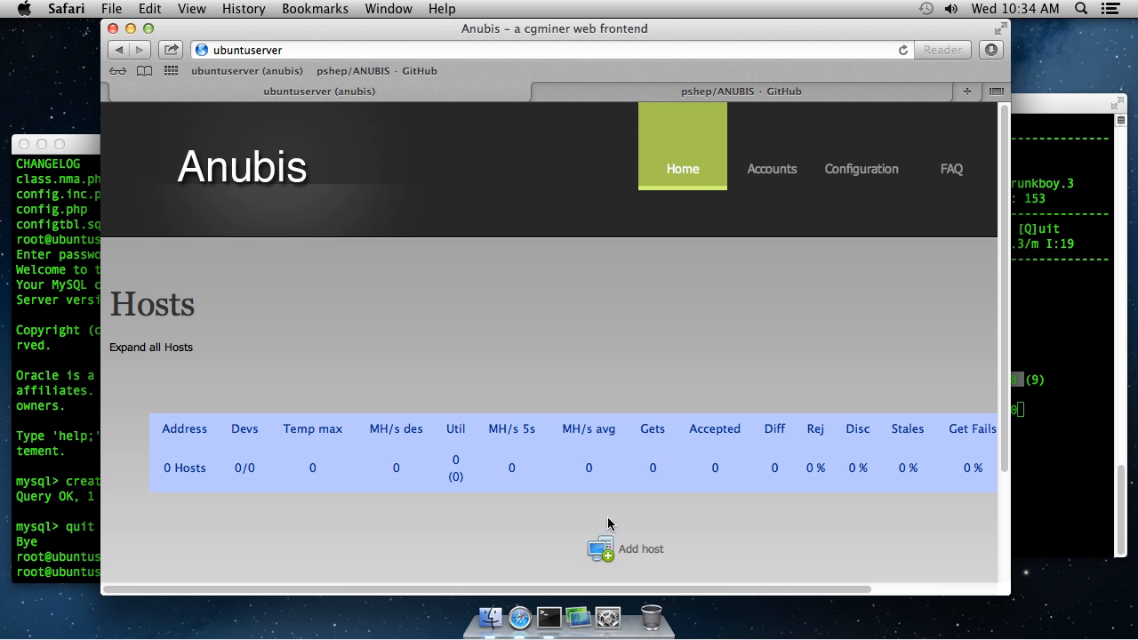
# Add a host named Miner 3 at hostname miner3 on port 4028 and save it
pyautogui.click(599, 548)
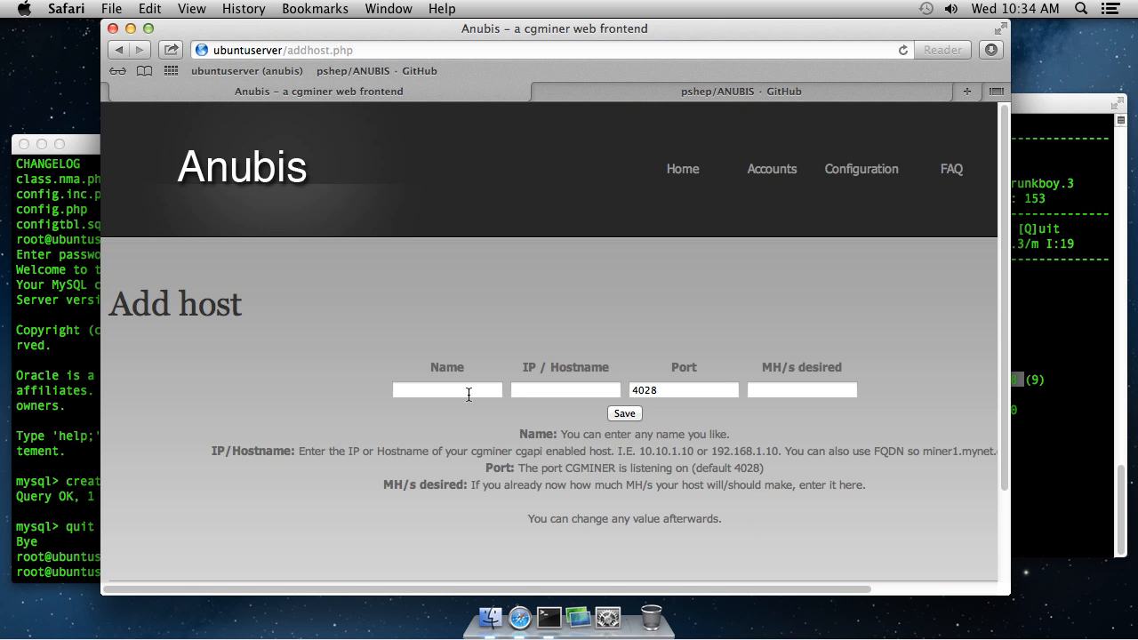
pyautogui.write('Miner 3')
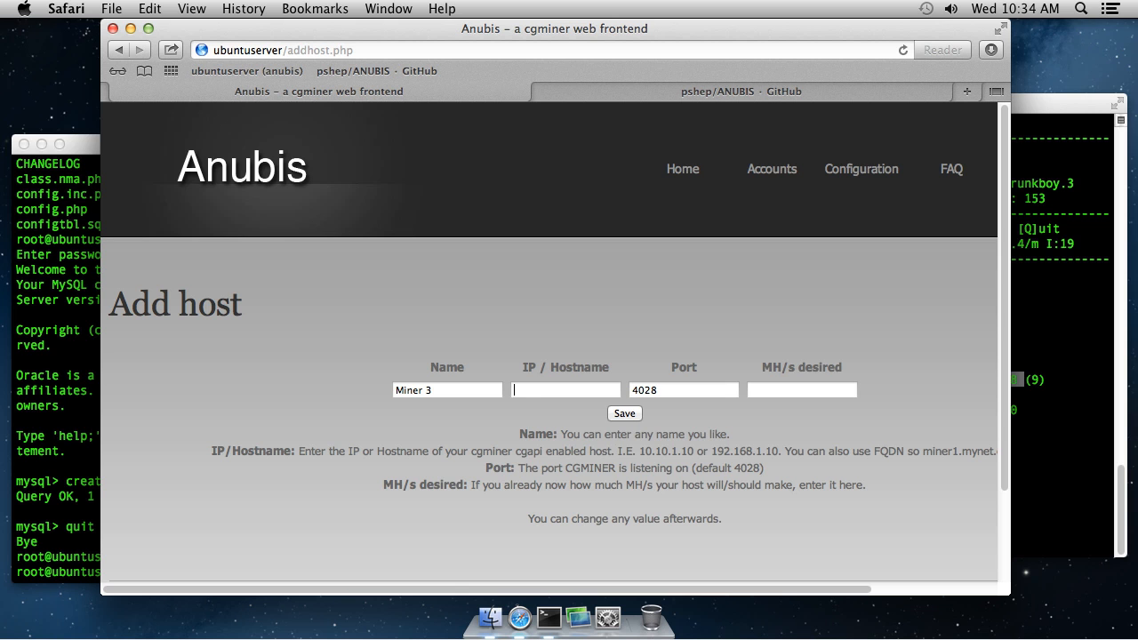
pyautogui.write('miner3')
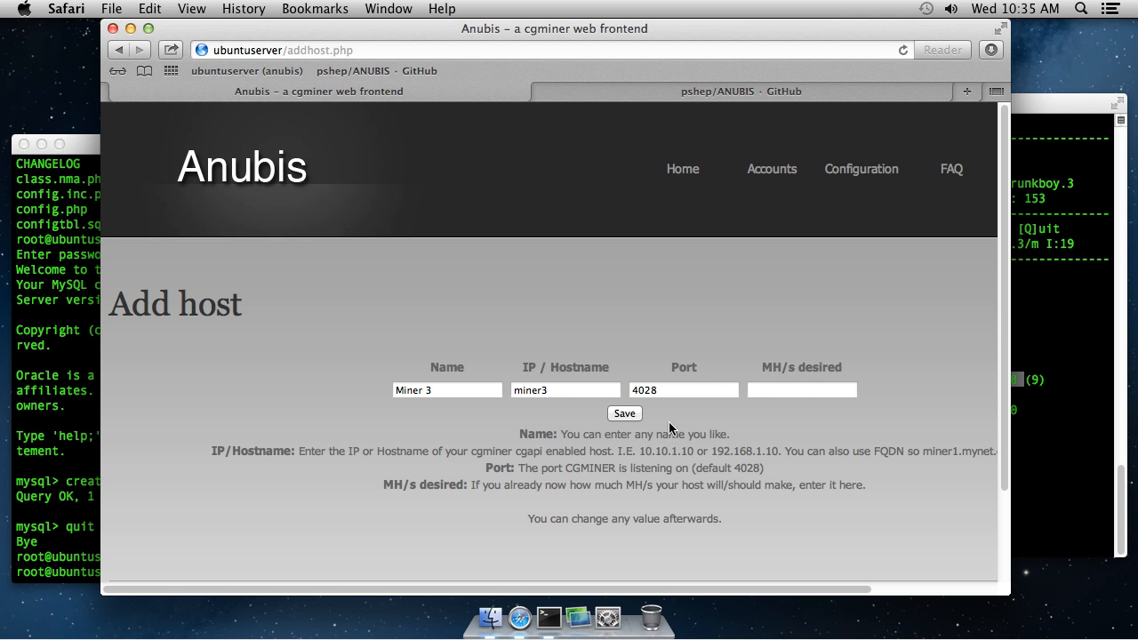
pyautogui.click(624, 413)
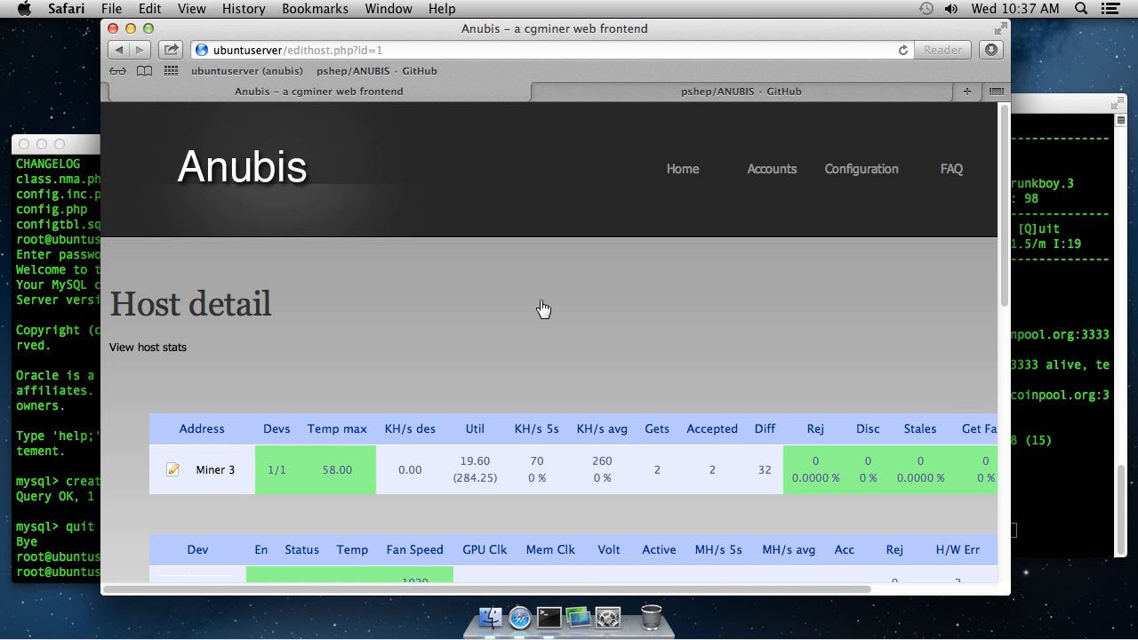
pyautogui.moveTo(1010, 220)
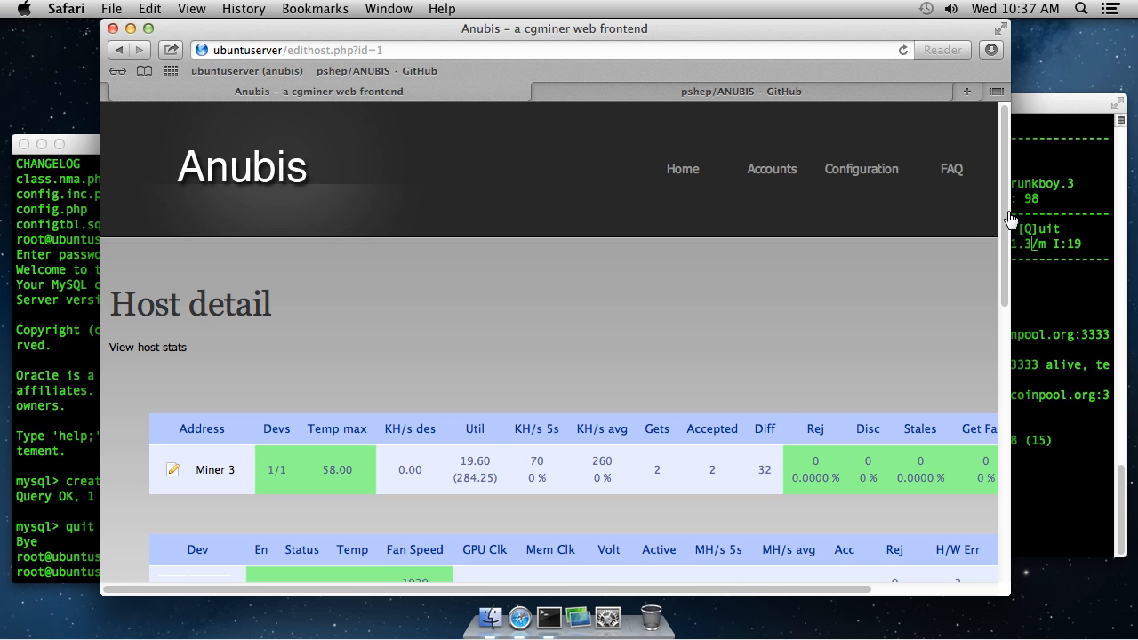
# Return to the Home hosts table where Miner 3 shows live statistics
pyautogui.scroll(-3)
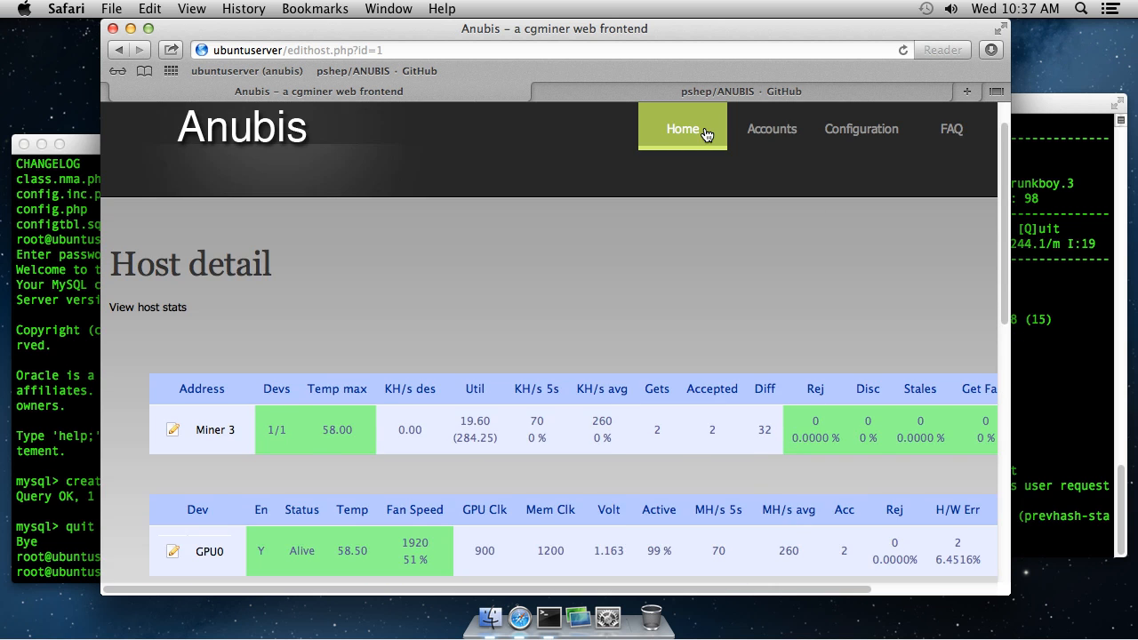
pyautogui.click(683, 128)
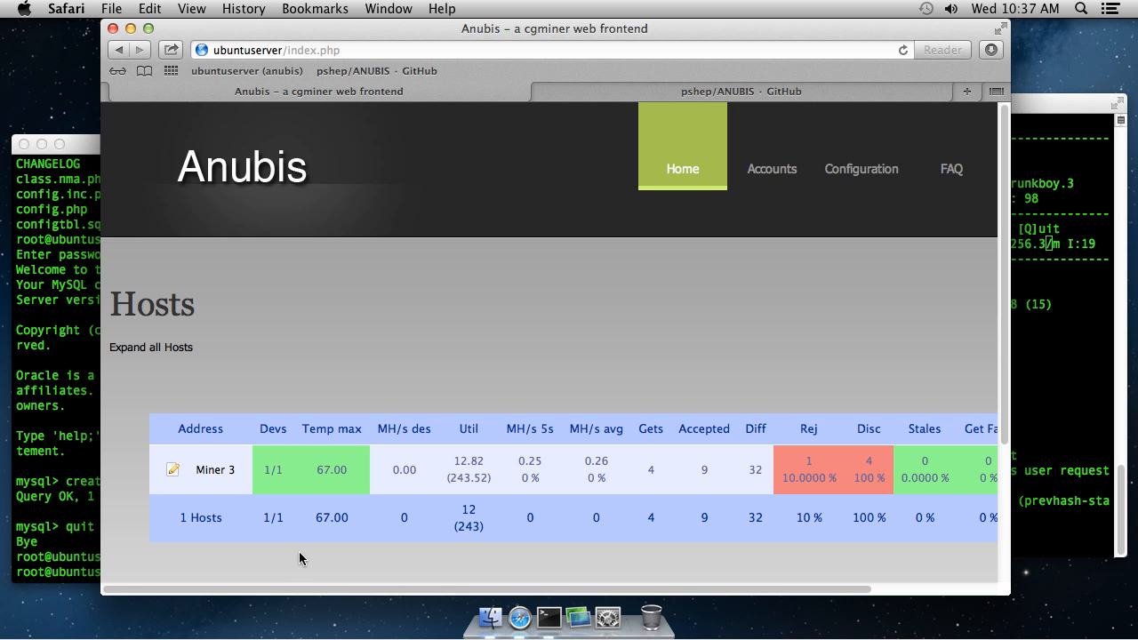
pyautogui.moveTo(708, 399)
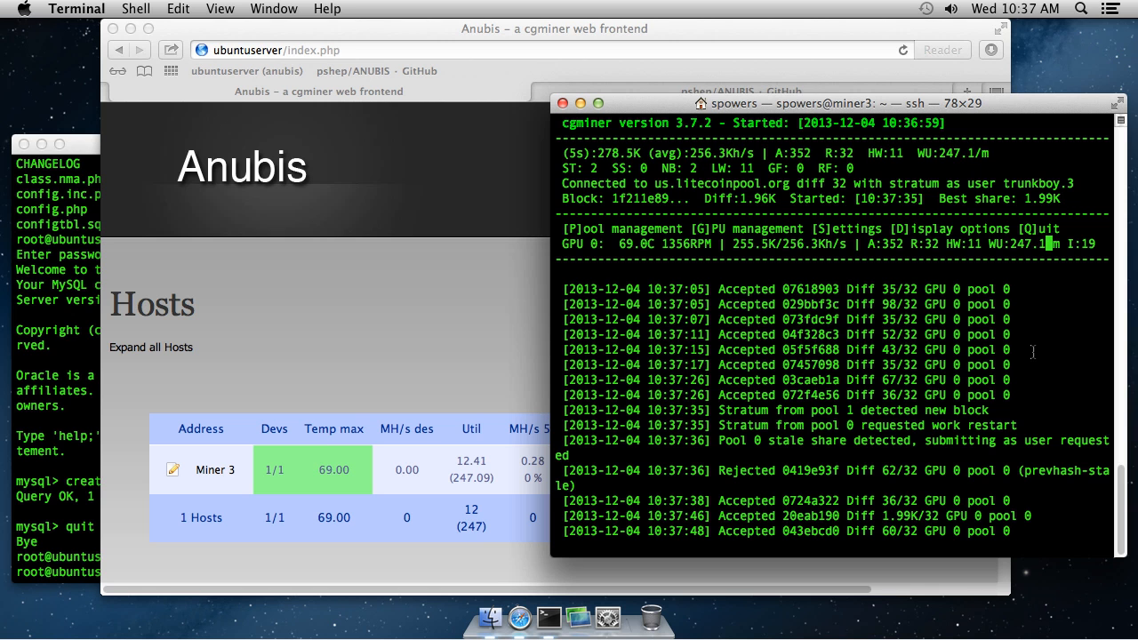
pyautogui.moveTo(989, 390)
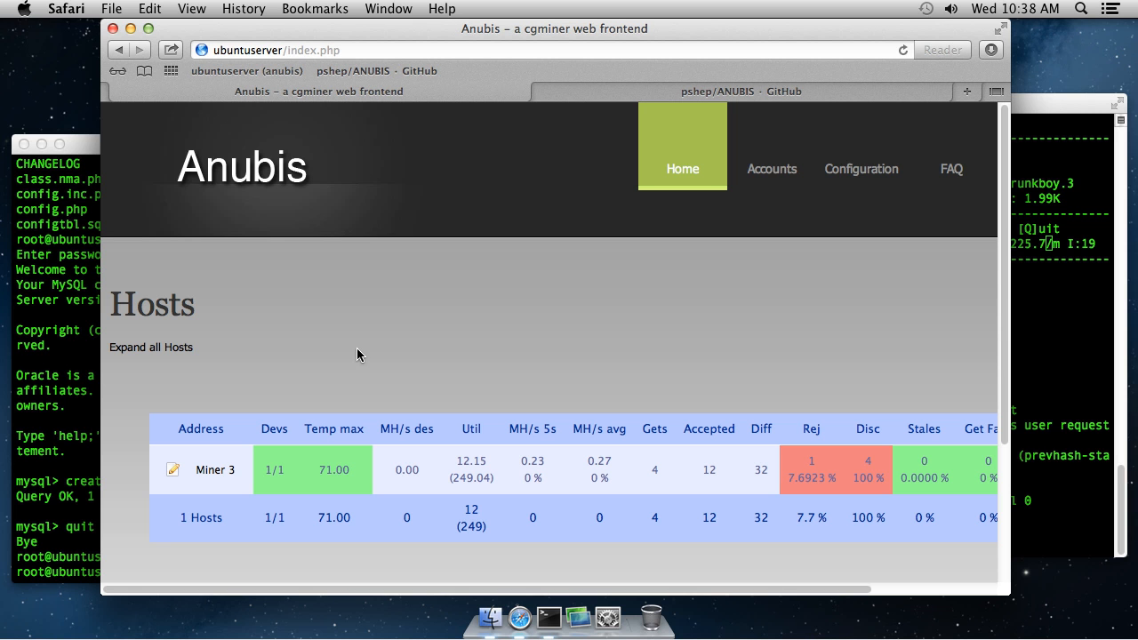
pyautogui.moveTo(352, 345)
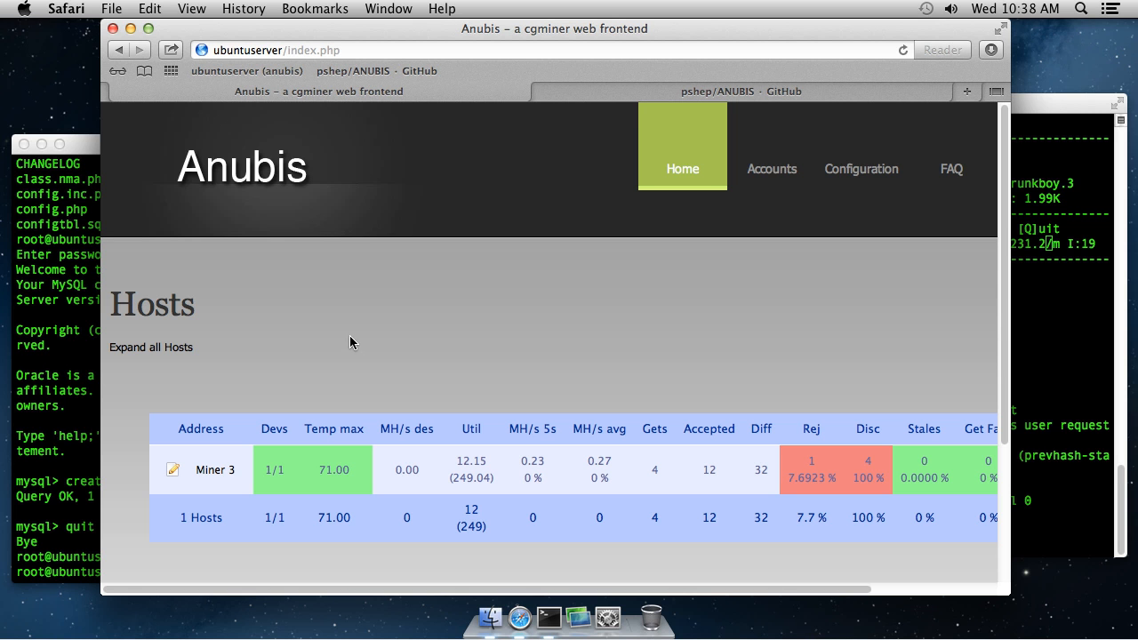